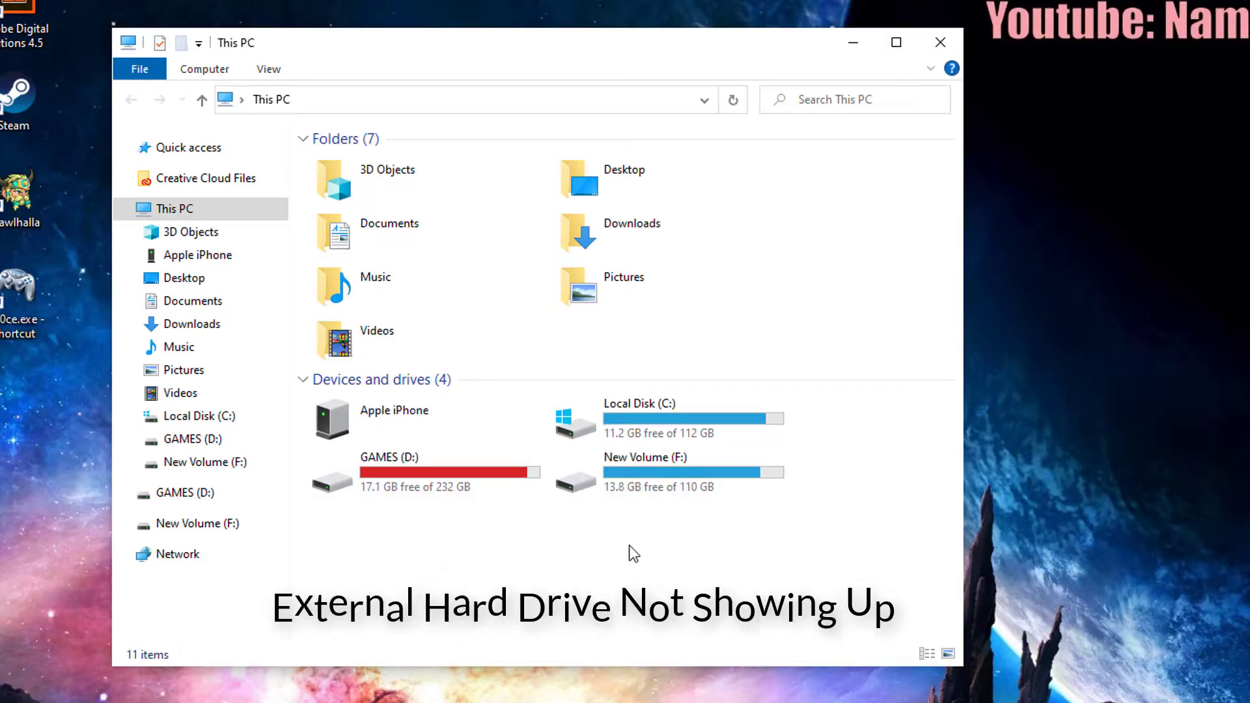
mouse_move(707, 550)
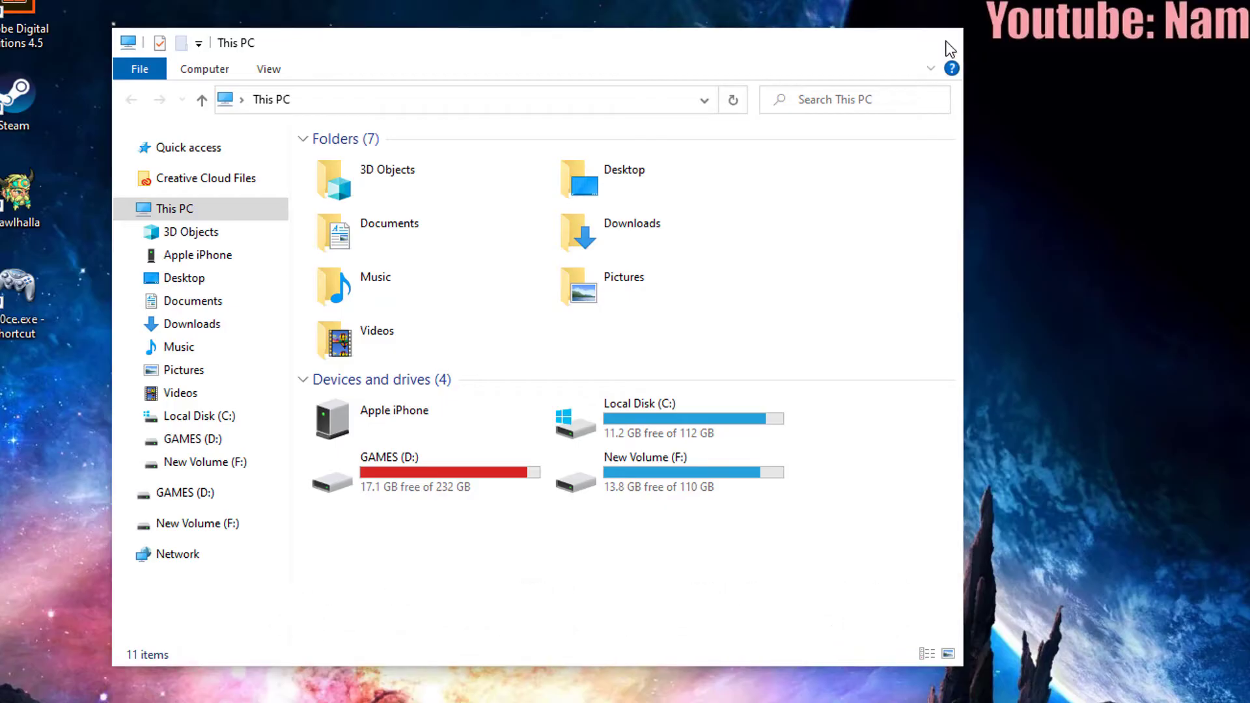
Open Disk Management from the Start button's Power User menu to view all disks and partitions
right_click(15, 685)
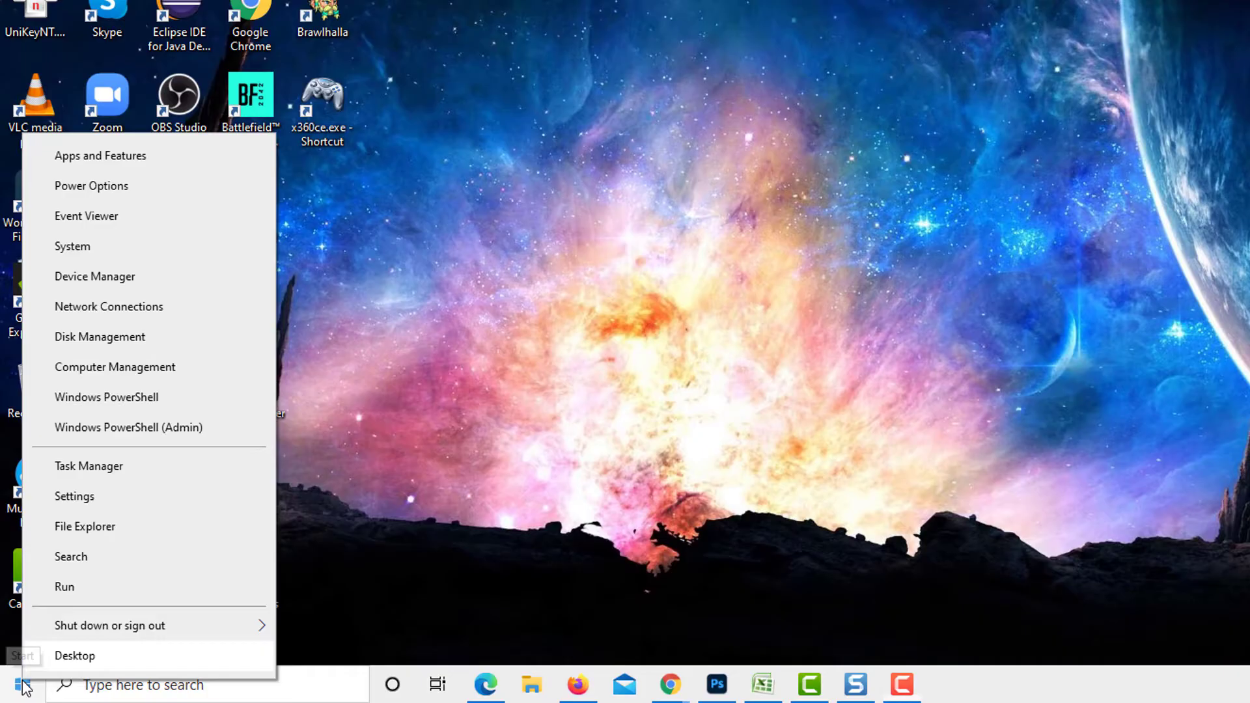
mouse_move(109, 343)
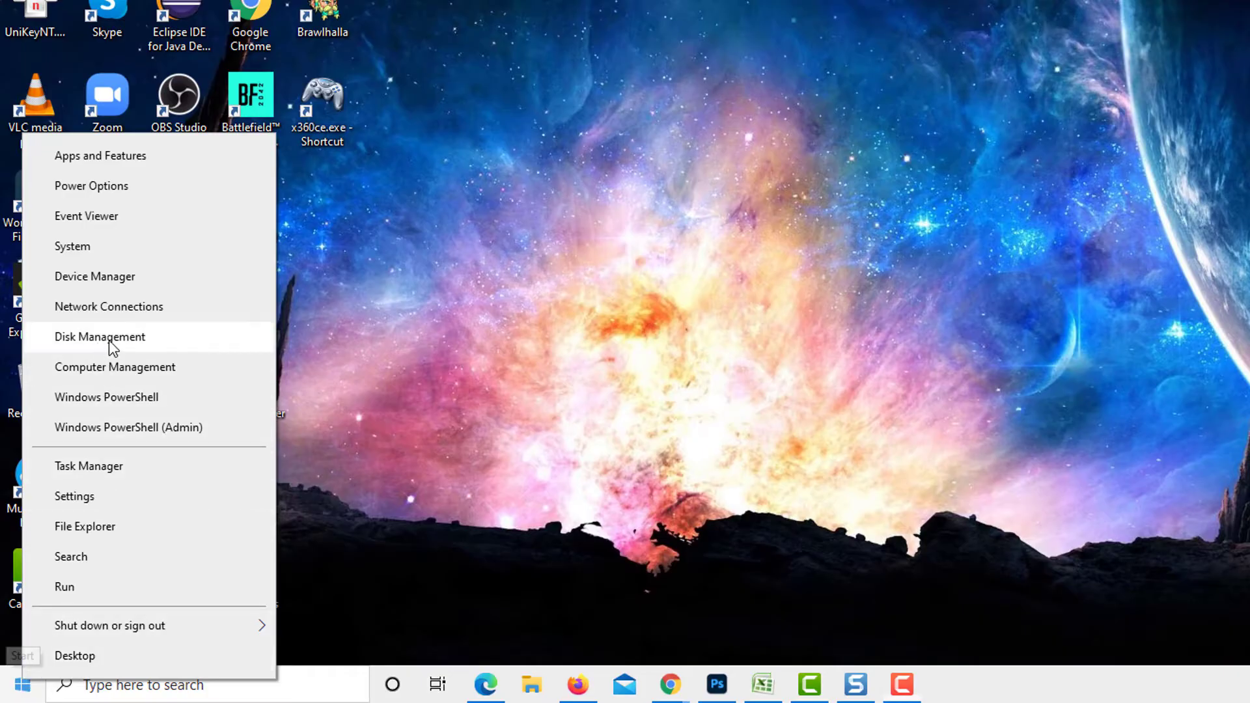
click(99, 336)
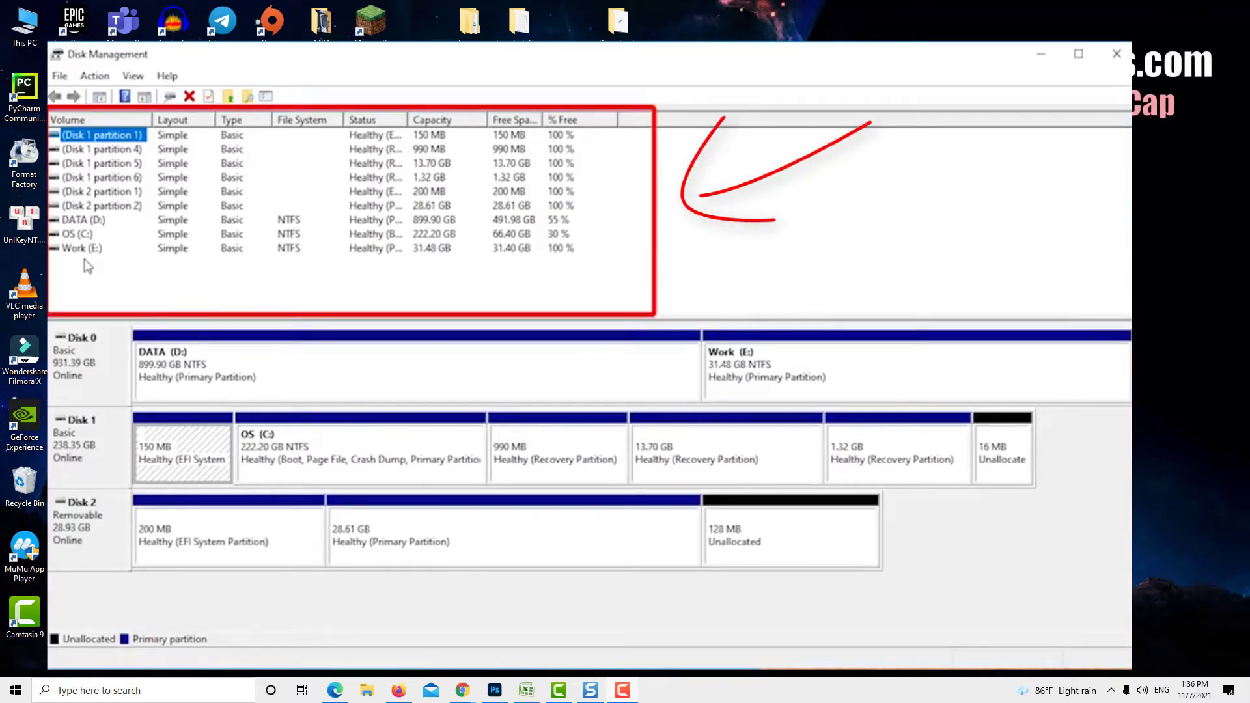
mouse_move(108, 157)
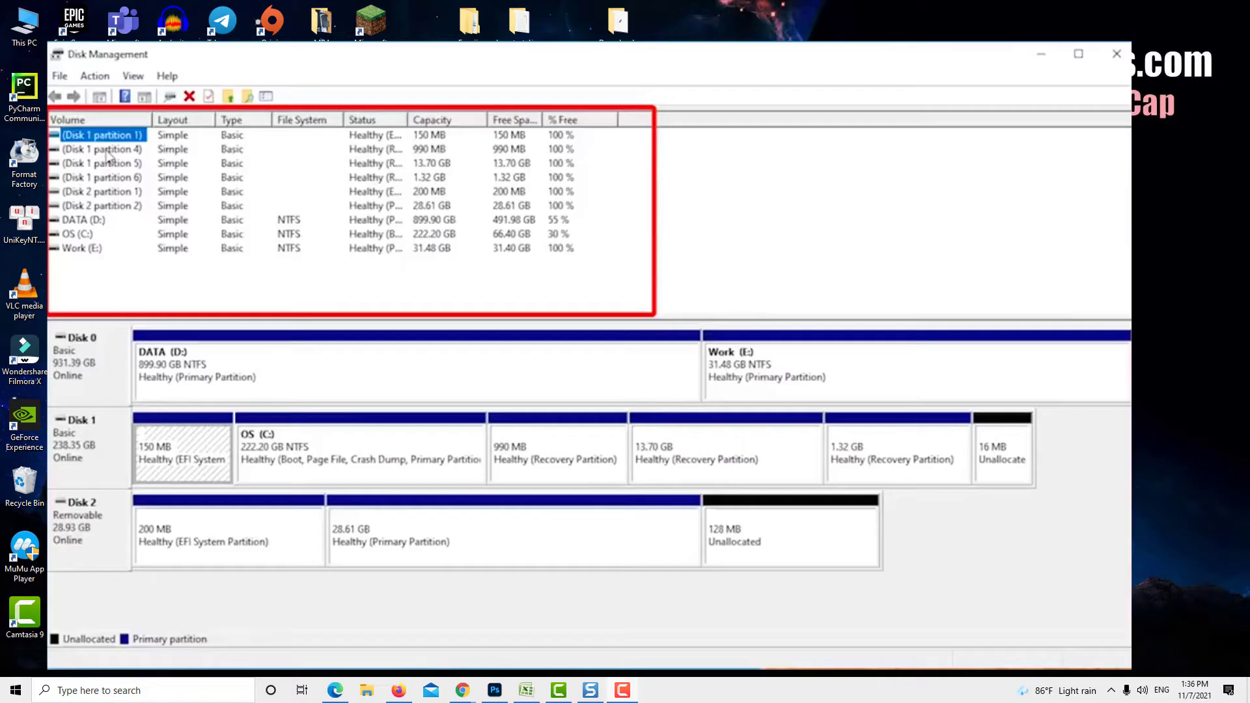
mouse_move(89, 287)
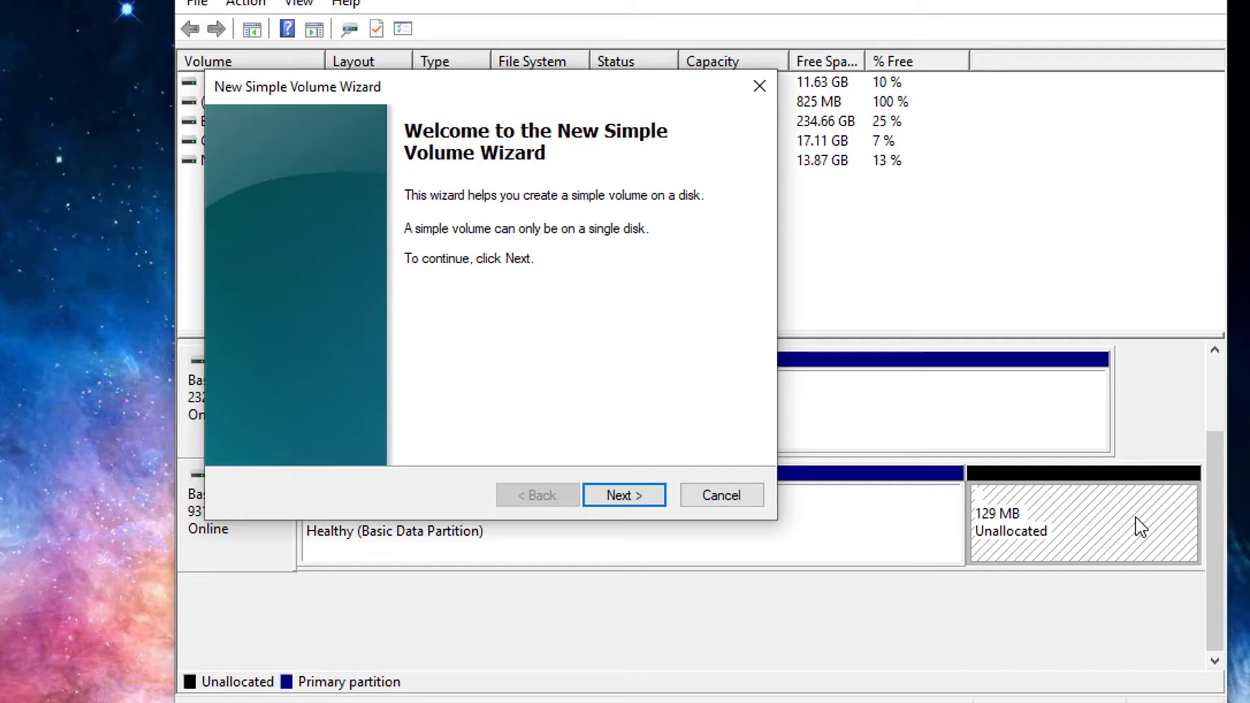
Run the New Simple Volume wizard using the full size, a drive letter, and no formatting
click(624, 495)
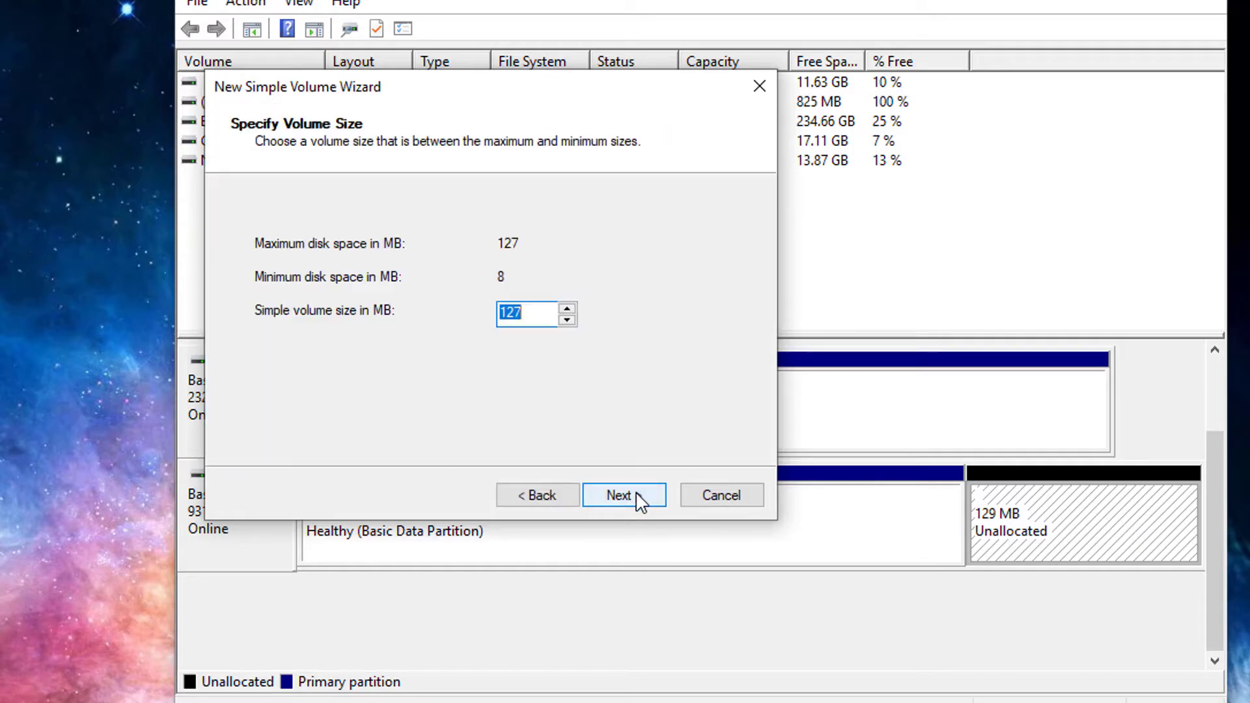
click(624, 494)
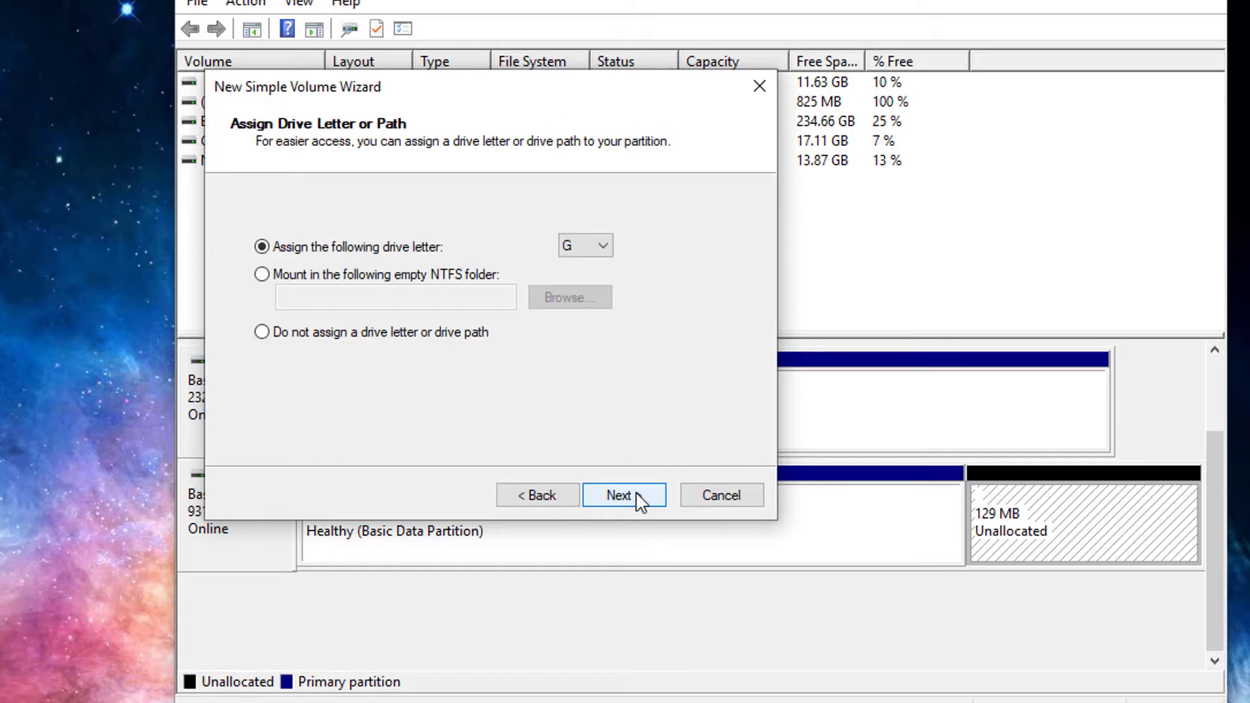
click(605, 245)
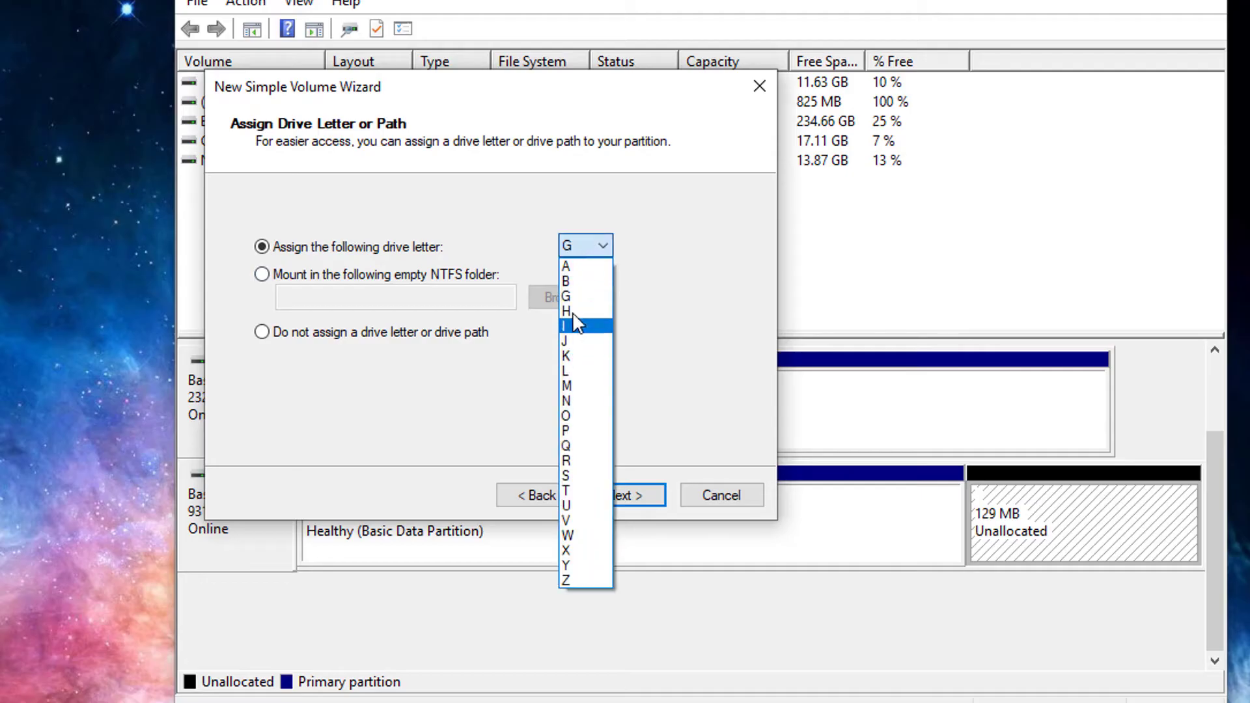
click(624, 495)
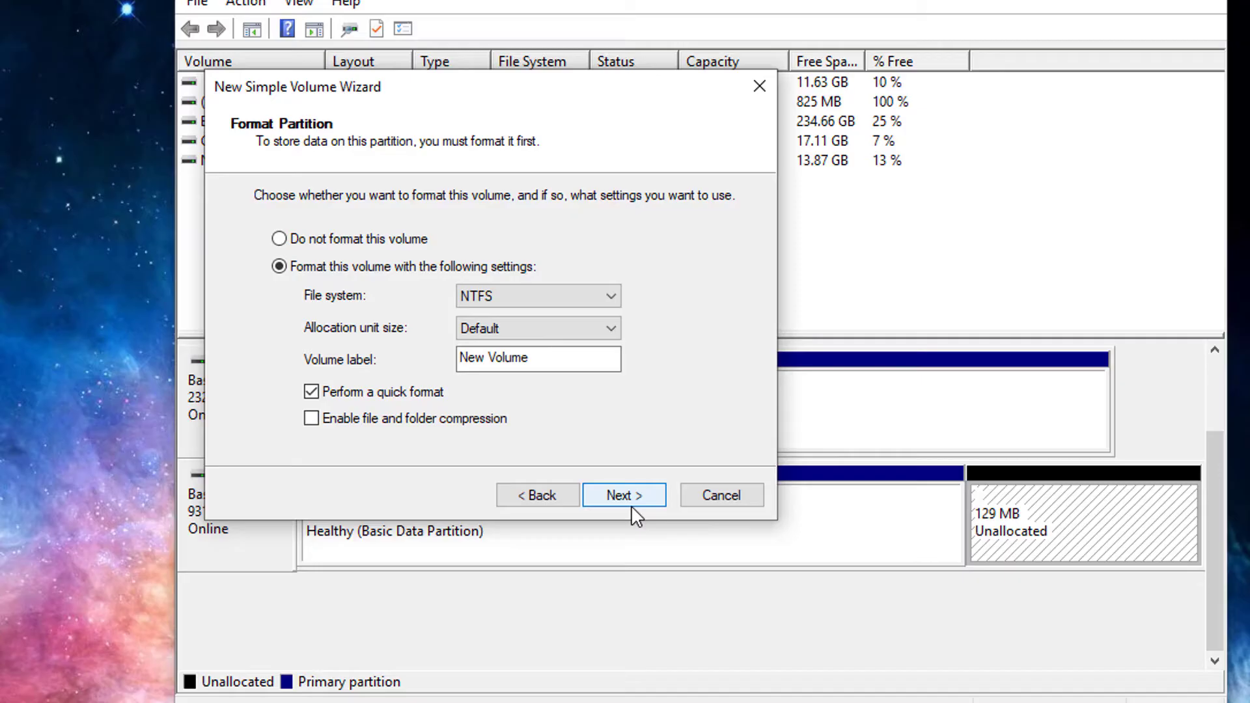
click(280, 238)
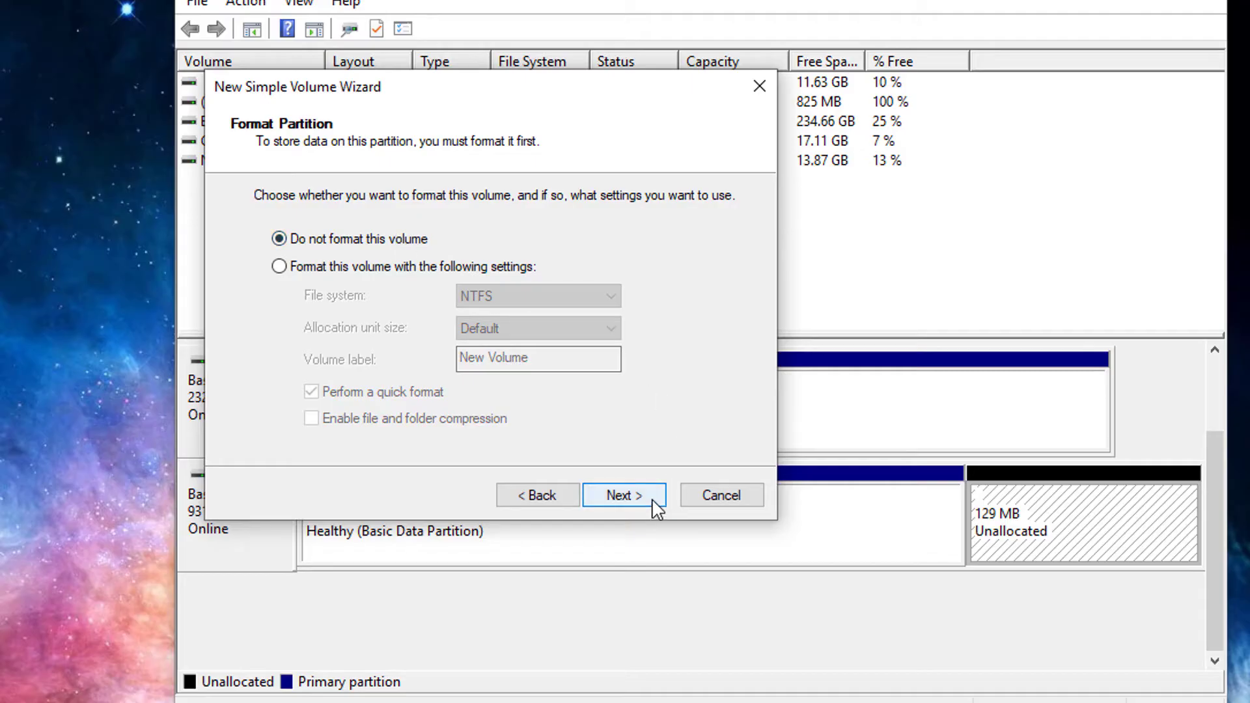
click(624, 495)
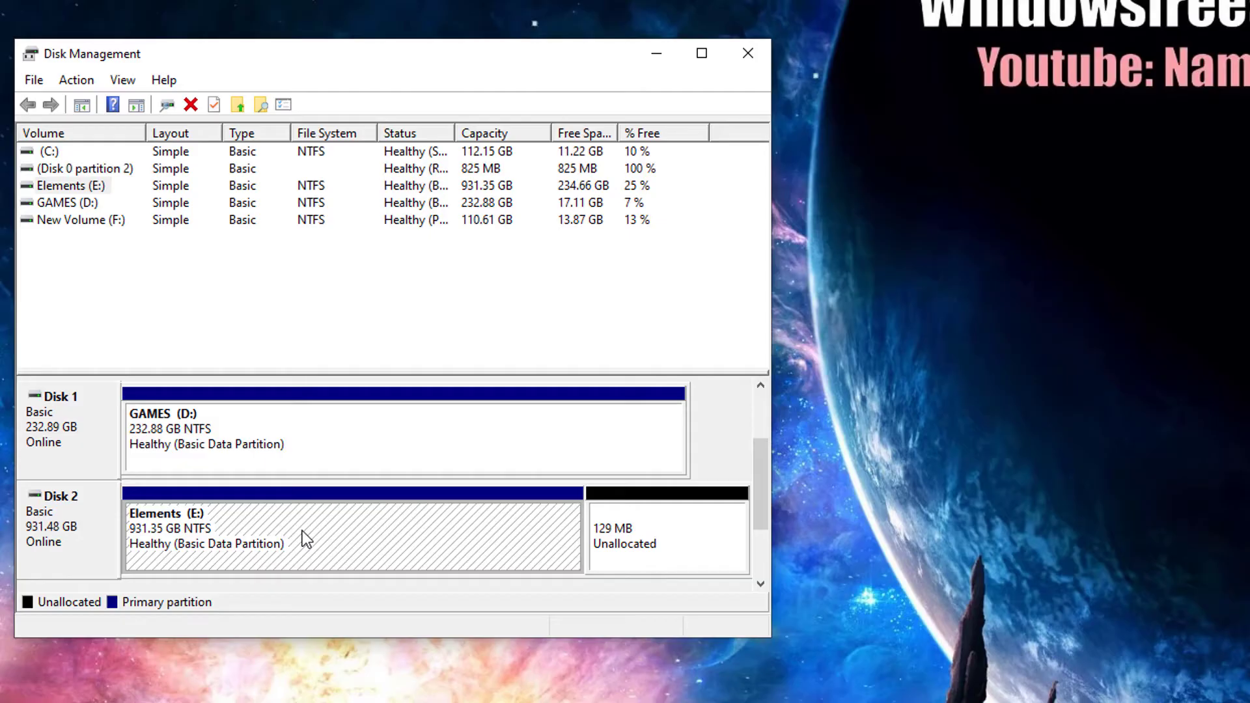
Reassign the Elements (E:) partition to drive letter G via Change Drive Letter and Paths
right_click(302, 539)
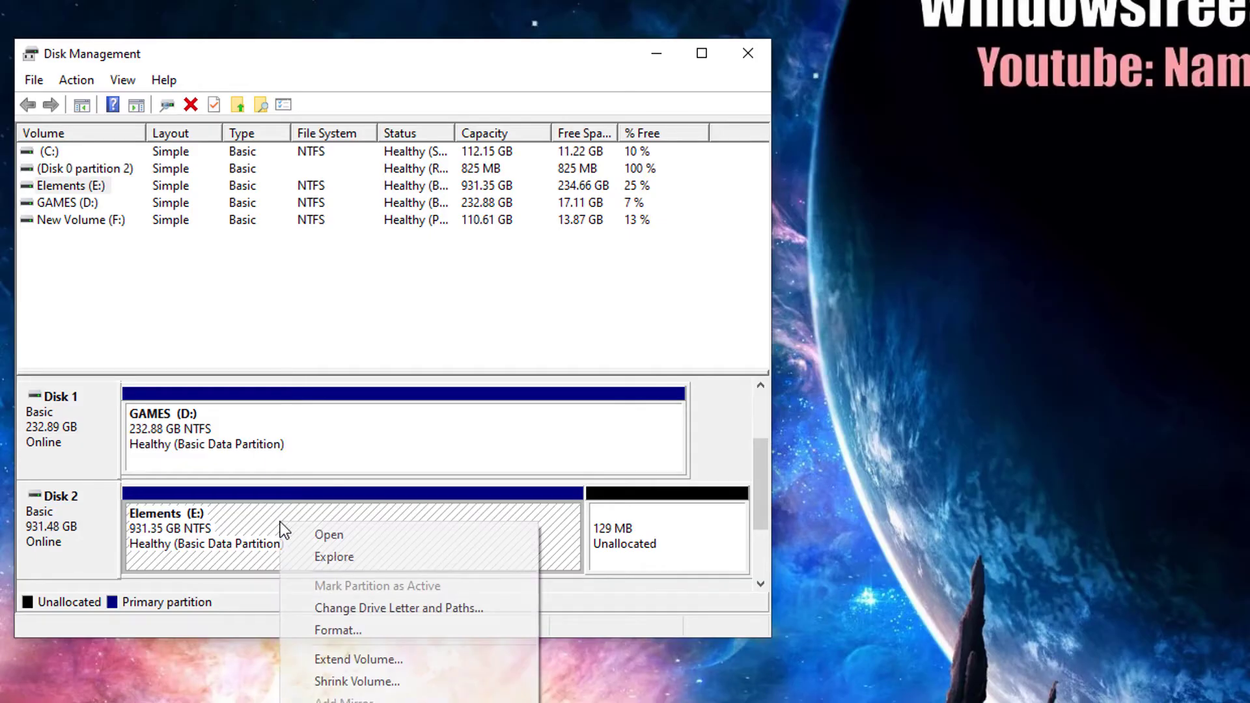
mouse_move(358, 660)
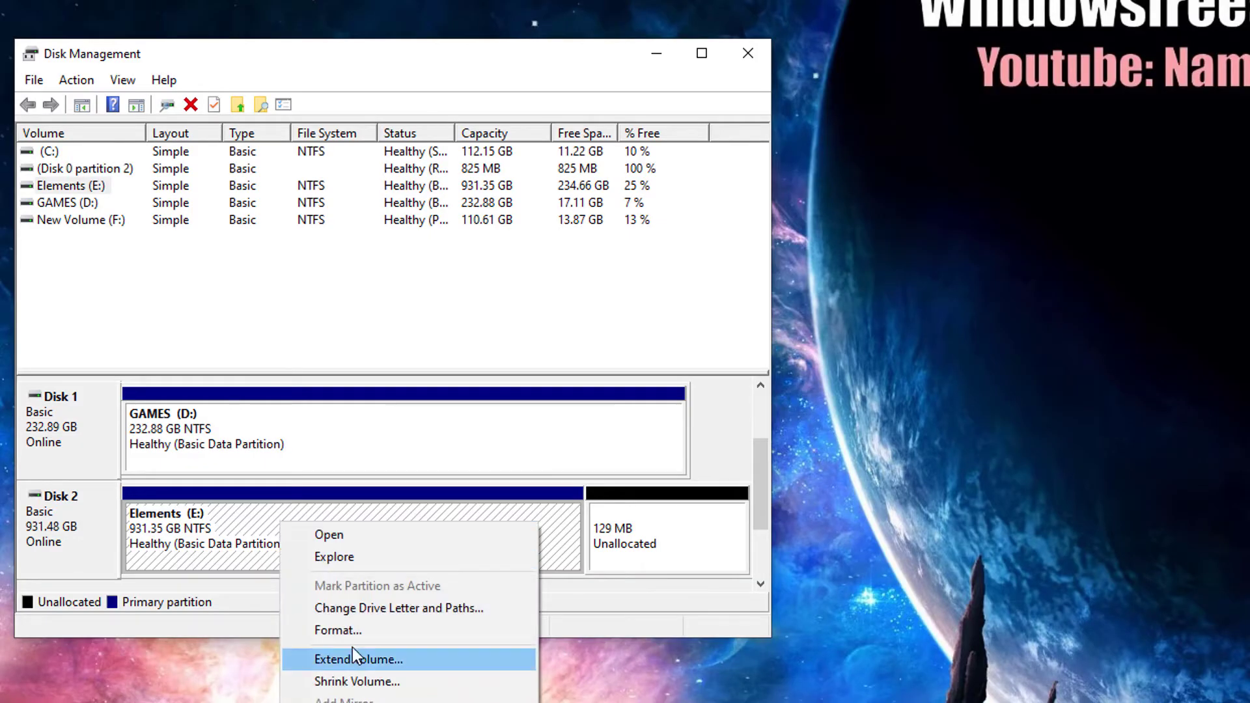
click(399, 607)
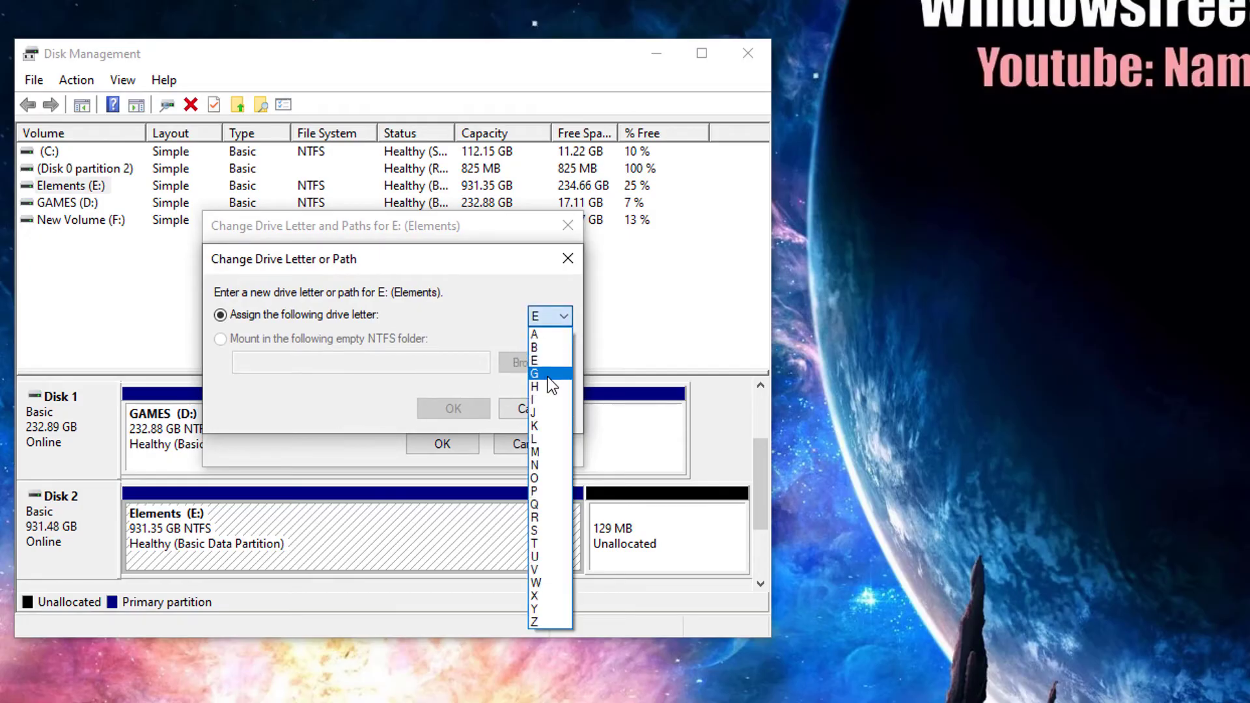
click(533, 373)
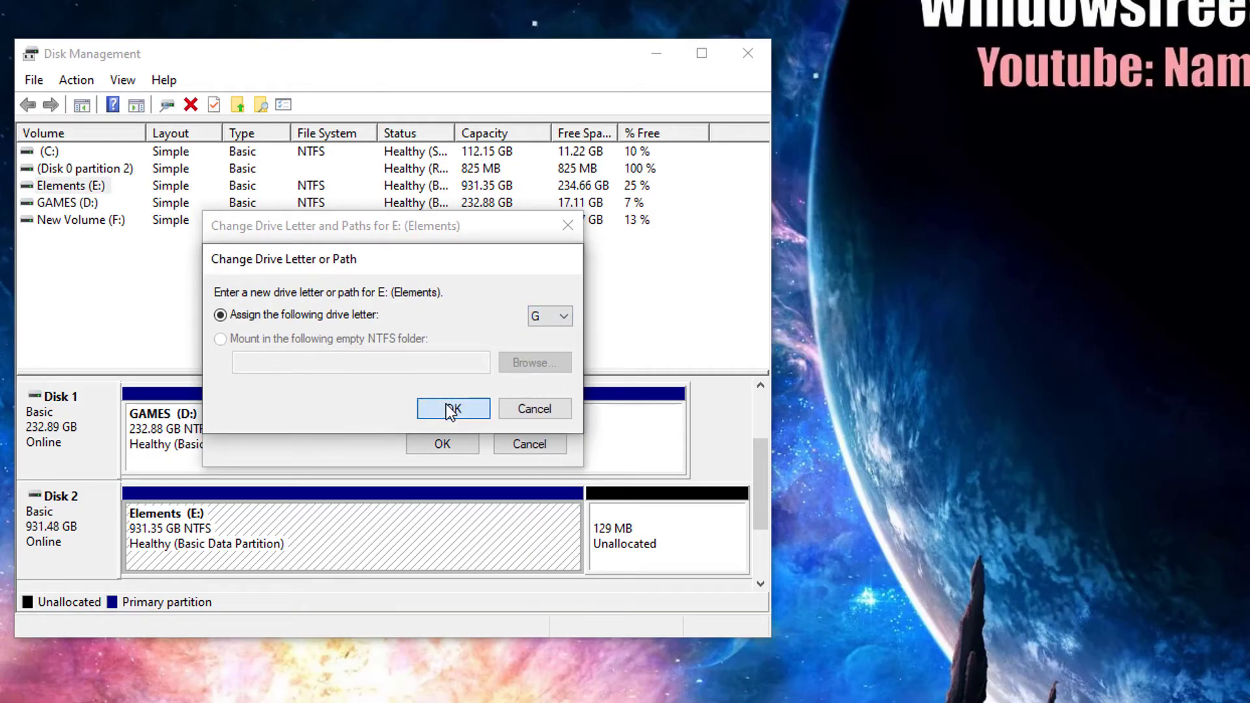
click(453, 408)
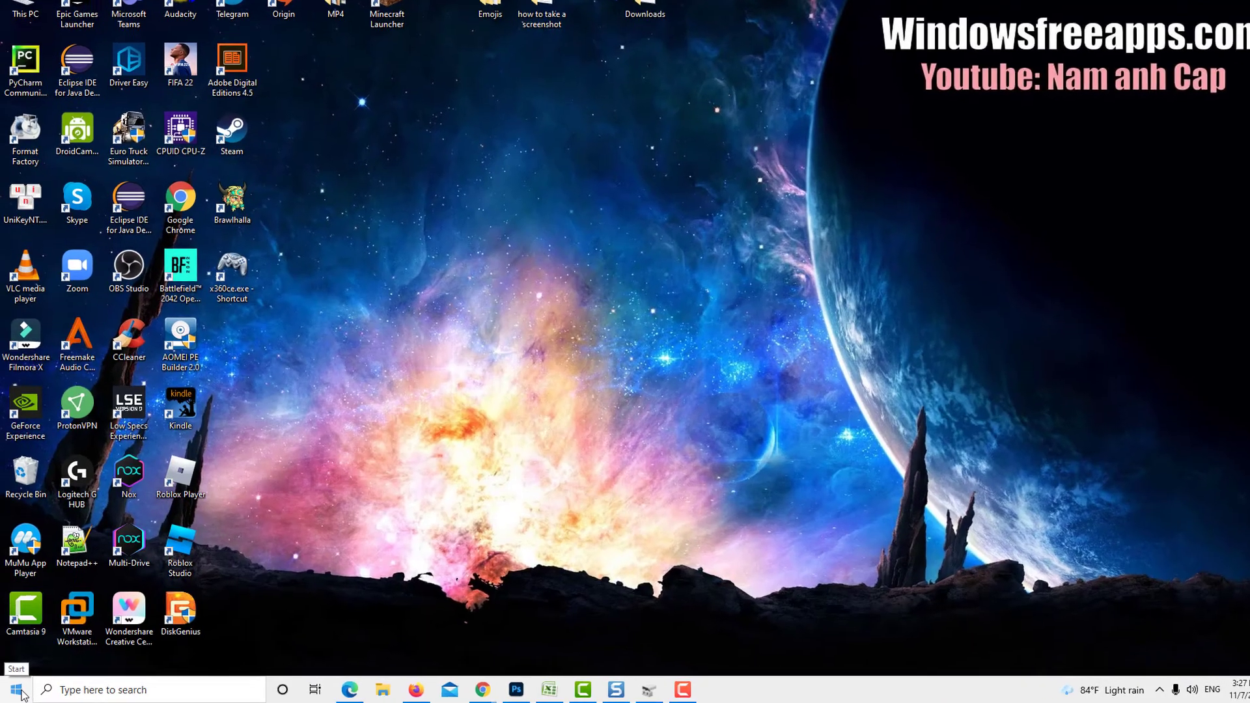
Open Device Manager and view the WD Elements 2621 USB Device properties under Disk drives
right_click(16, 689)
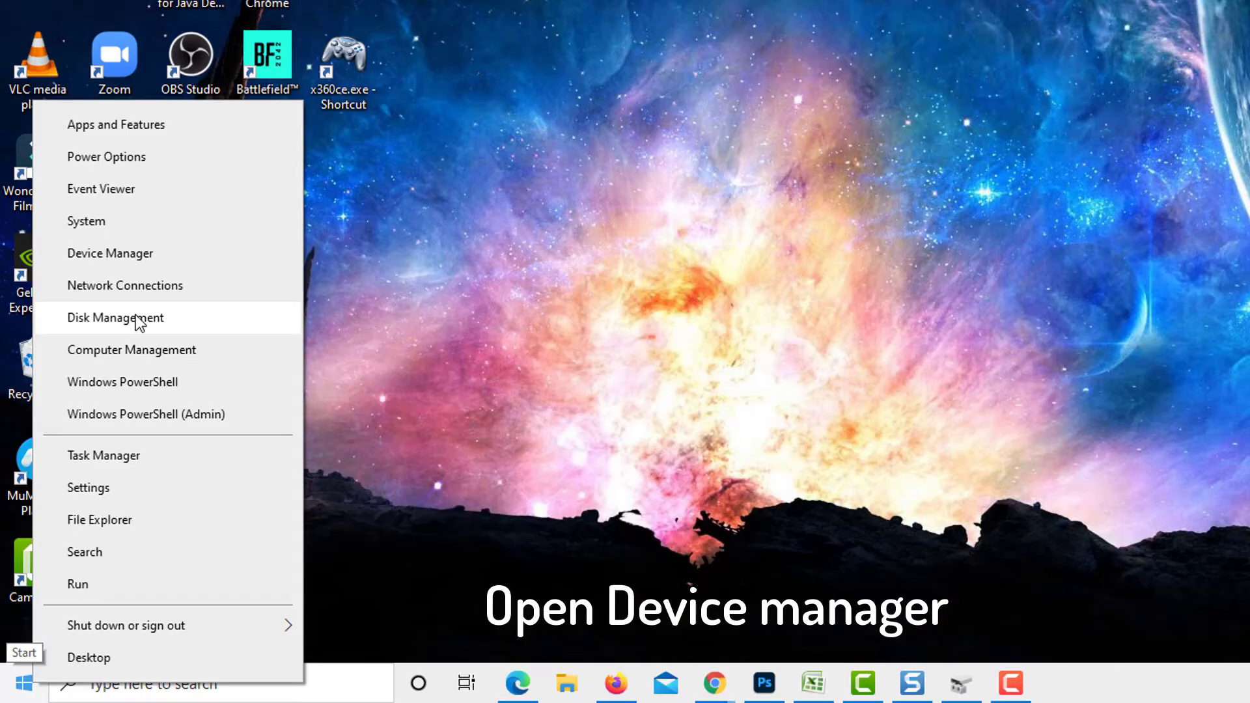
click(110, 253)
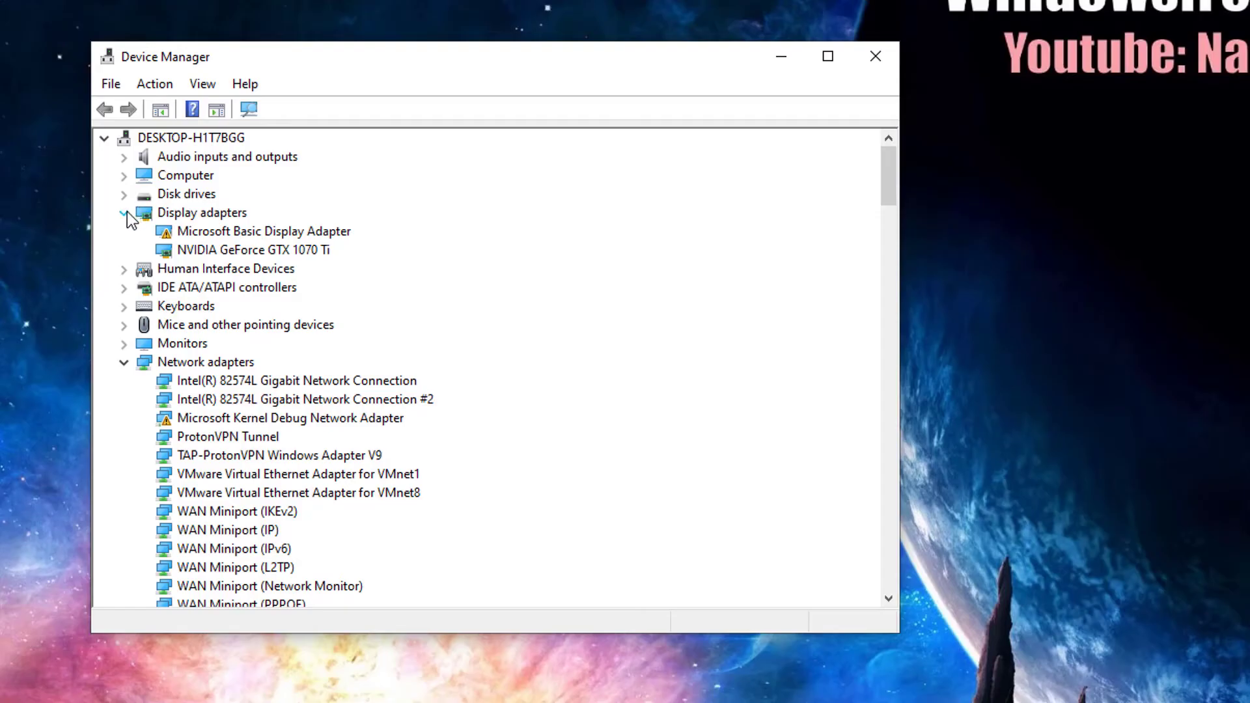
click(125, 194)
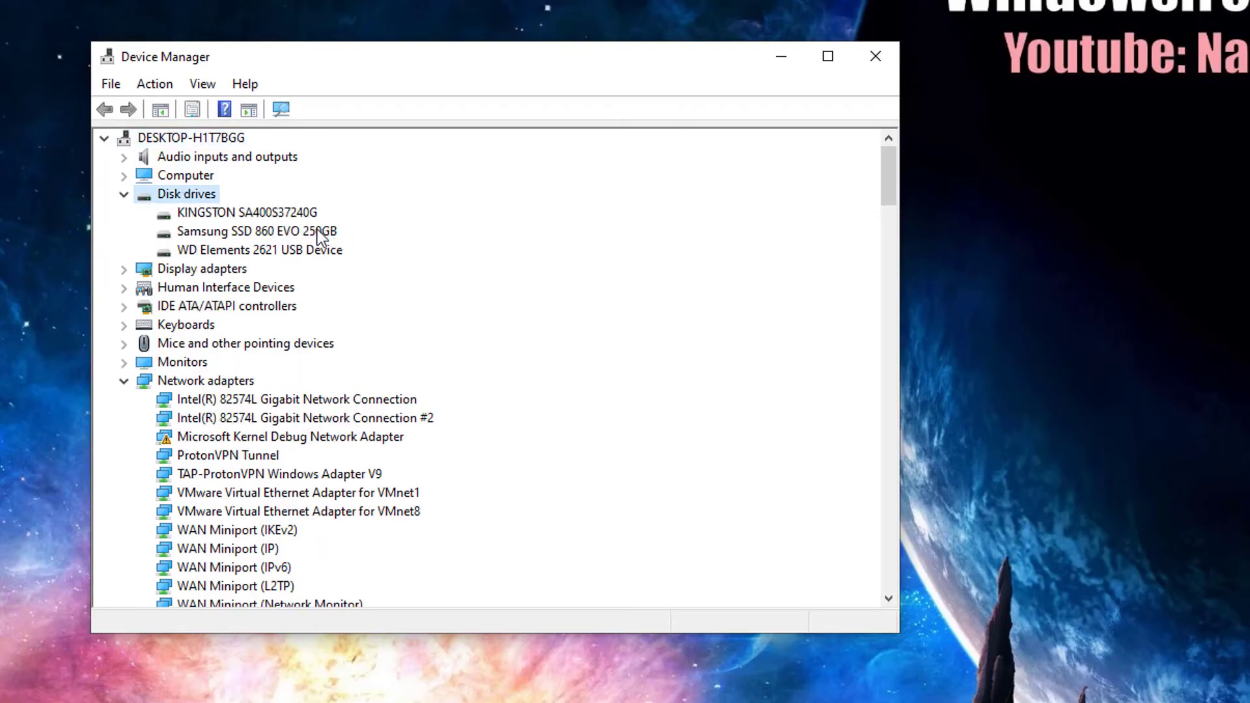
click(260, 249)
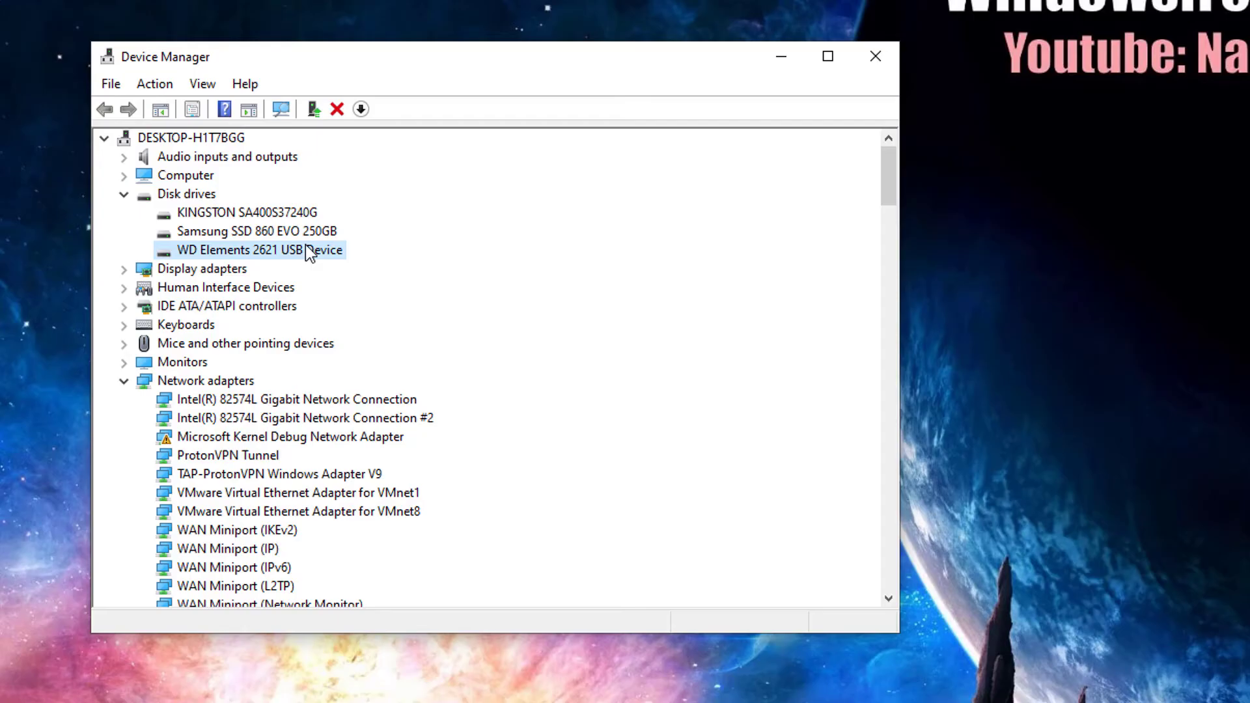
right_click(239, 249)
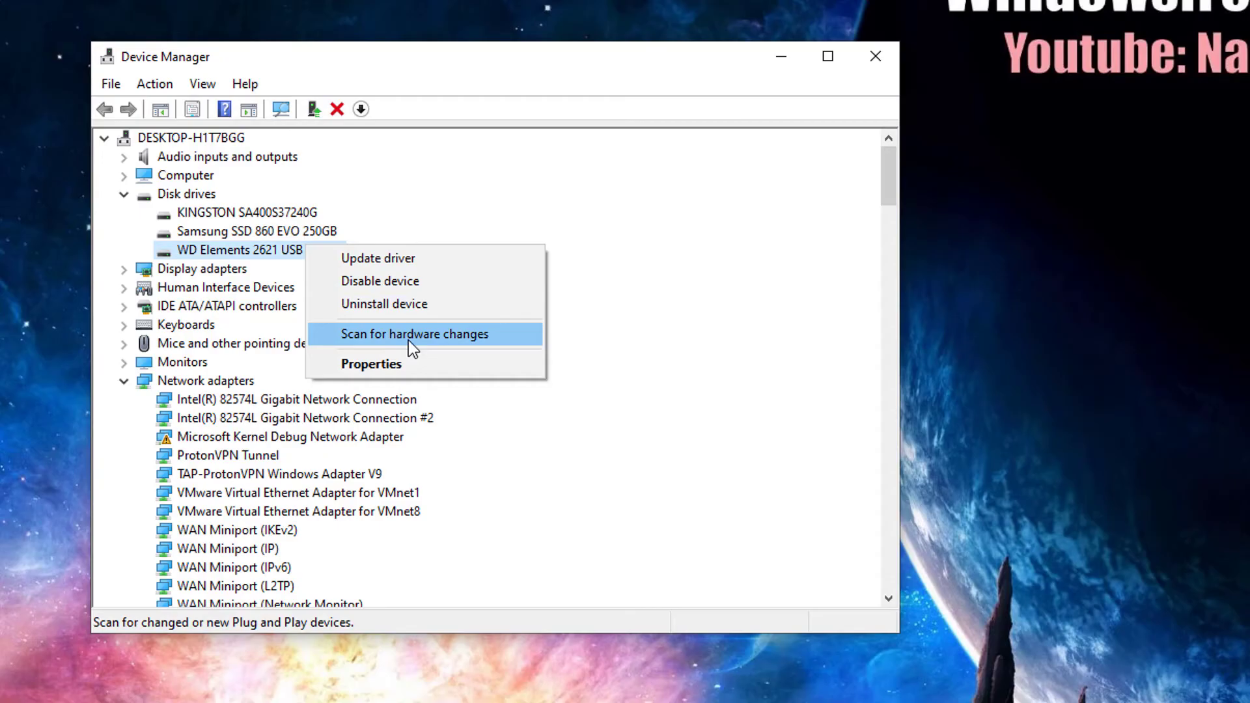
click(370, 363)
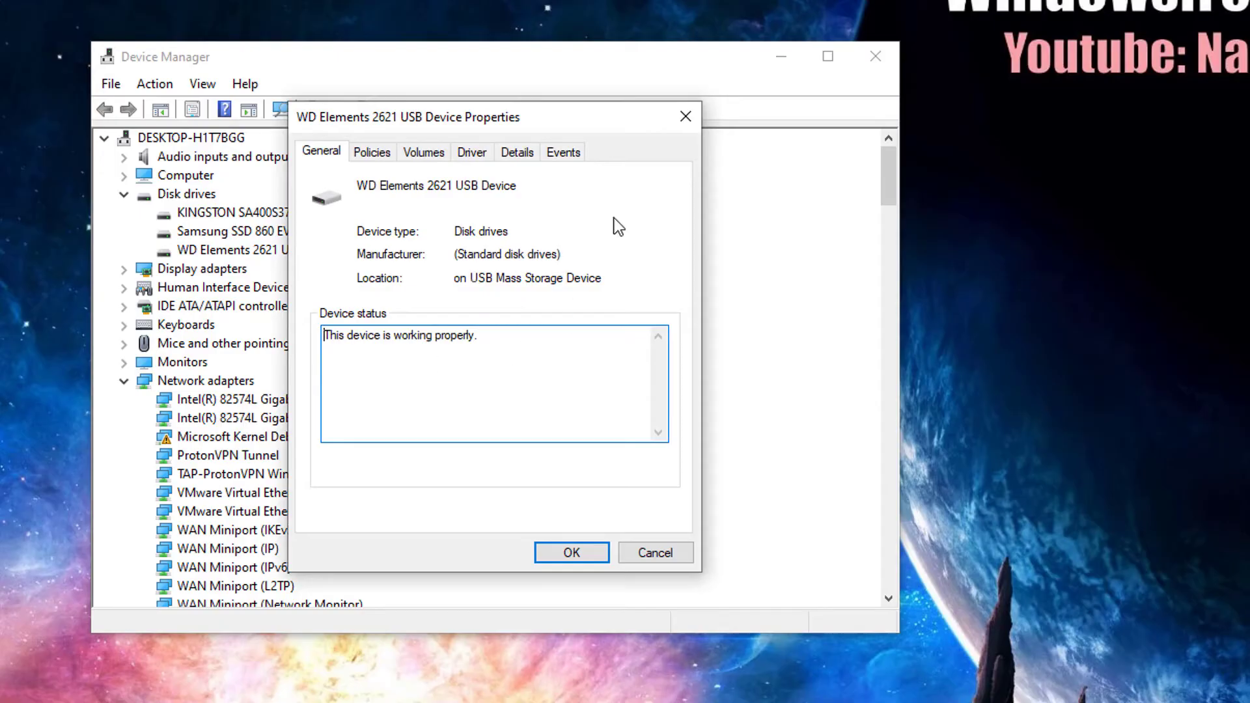
Update the WD Elements driver by automatic search, finding the best driver already installed
right_click(251, 249)
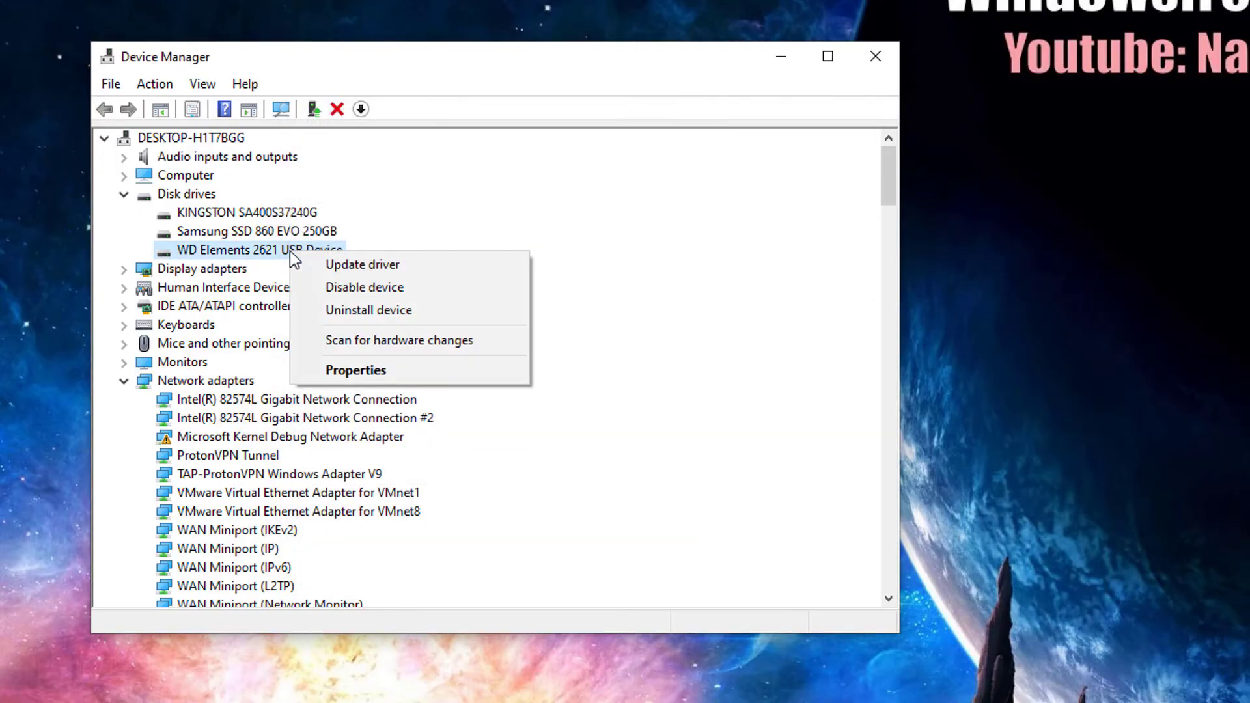
mouse_move(361, 264)
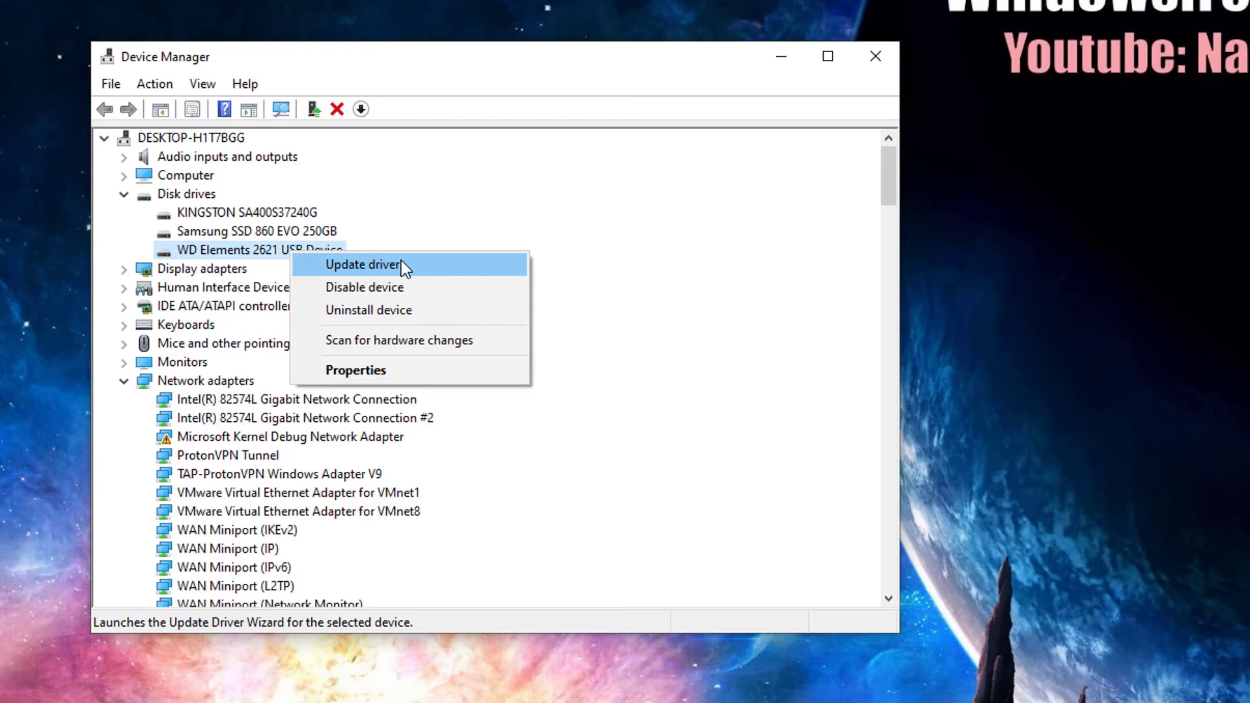
click(361, 263)
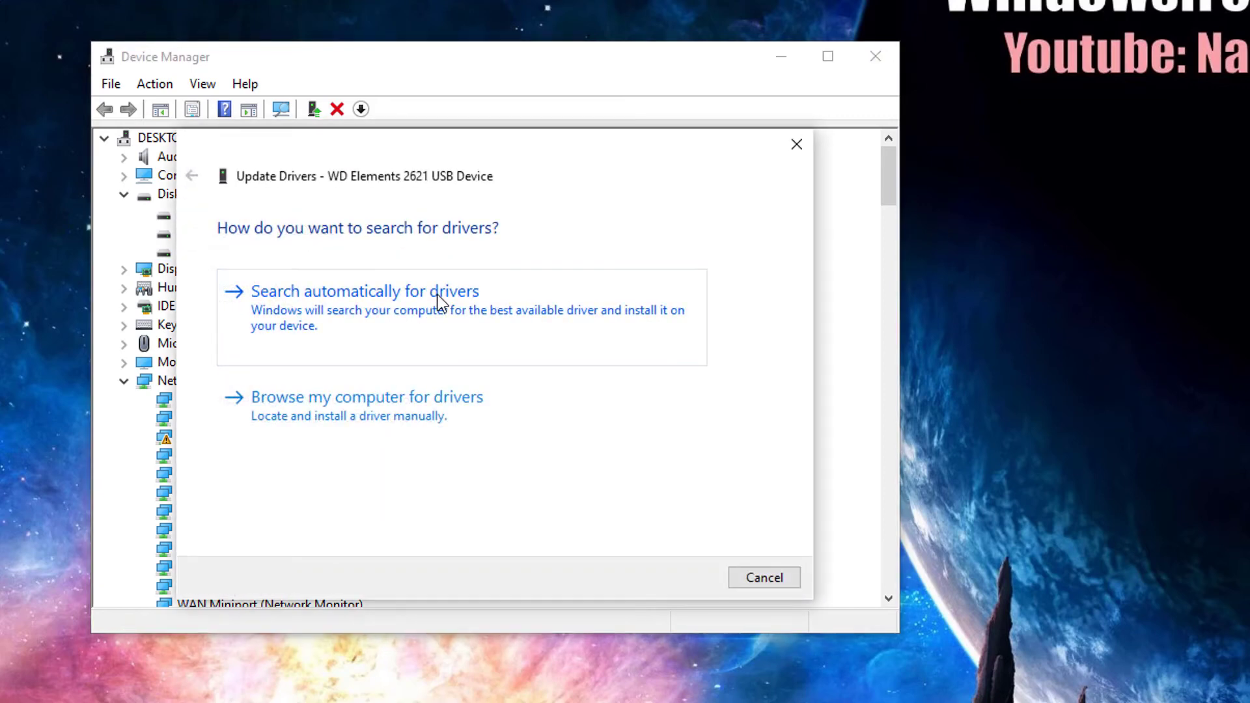
click(363, 291)
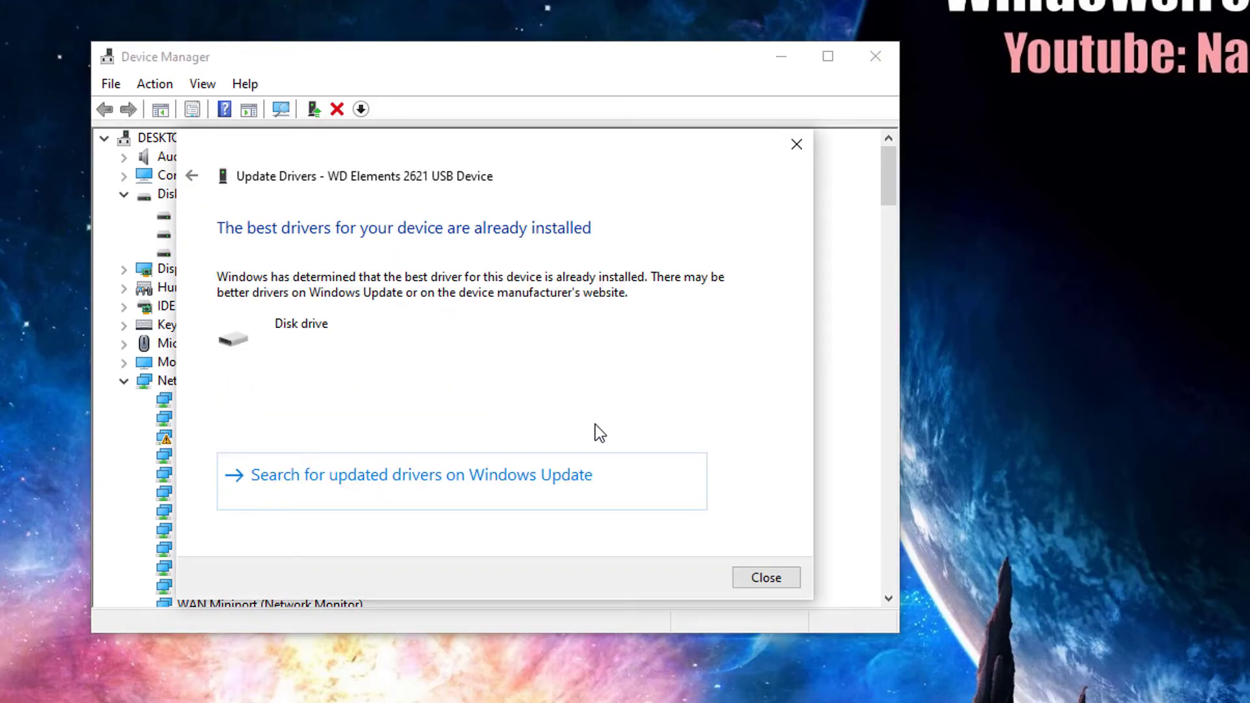
mouse_move(743, 546)
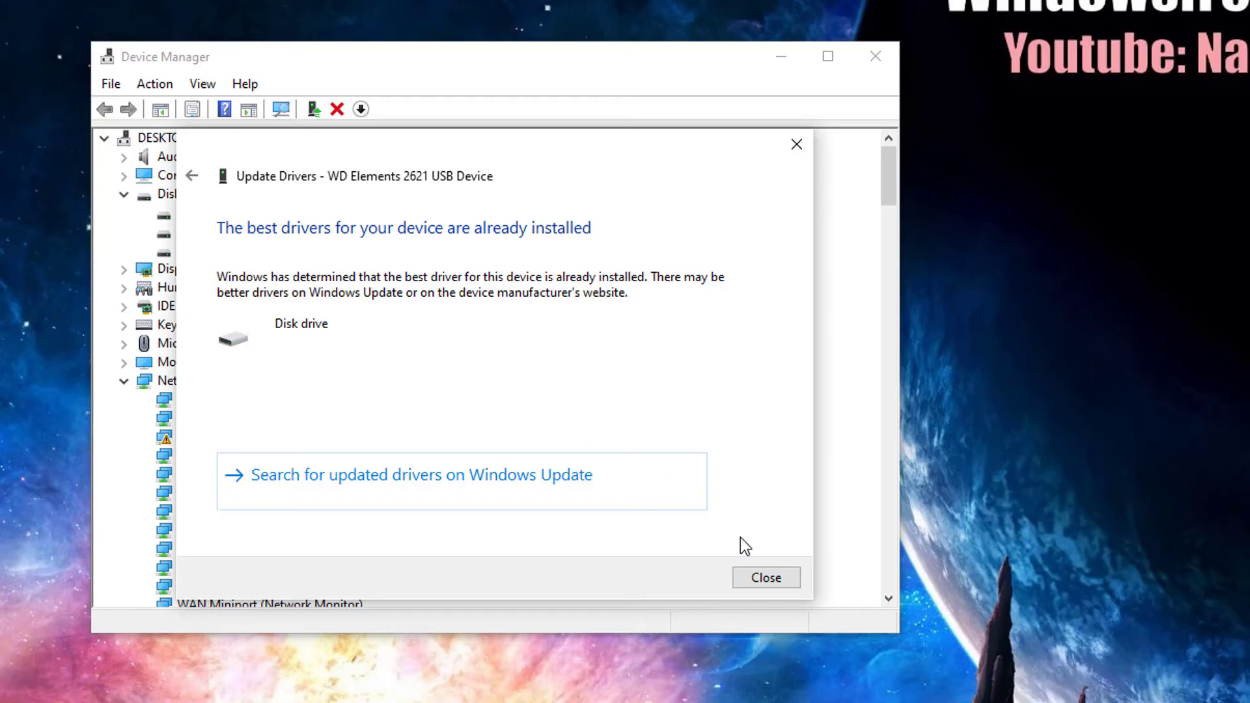
click(764, 578)
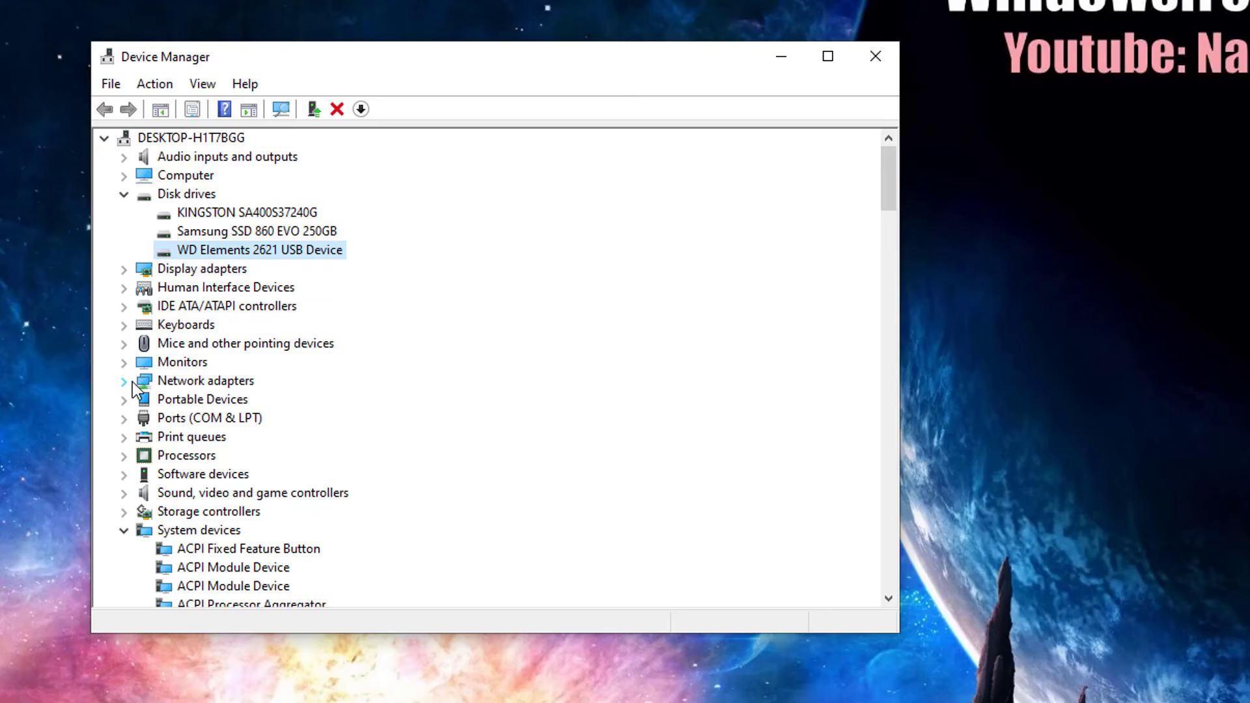
Find the ASMedia USB 3.0 eXtensible Host Controller under USB controllers and confirm its uninstall
click(124, 529)
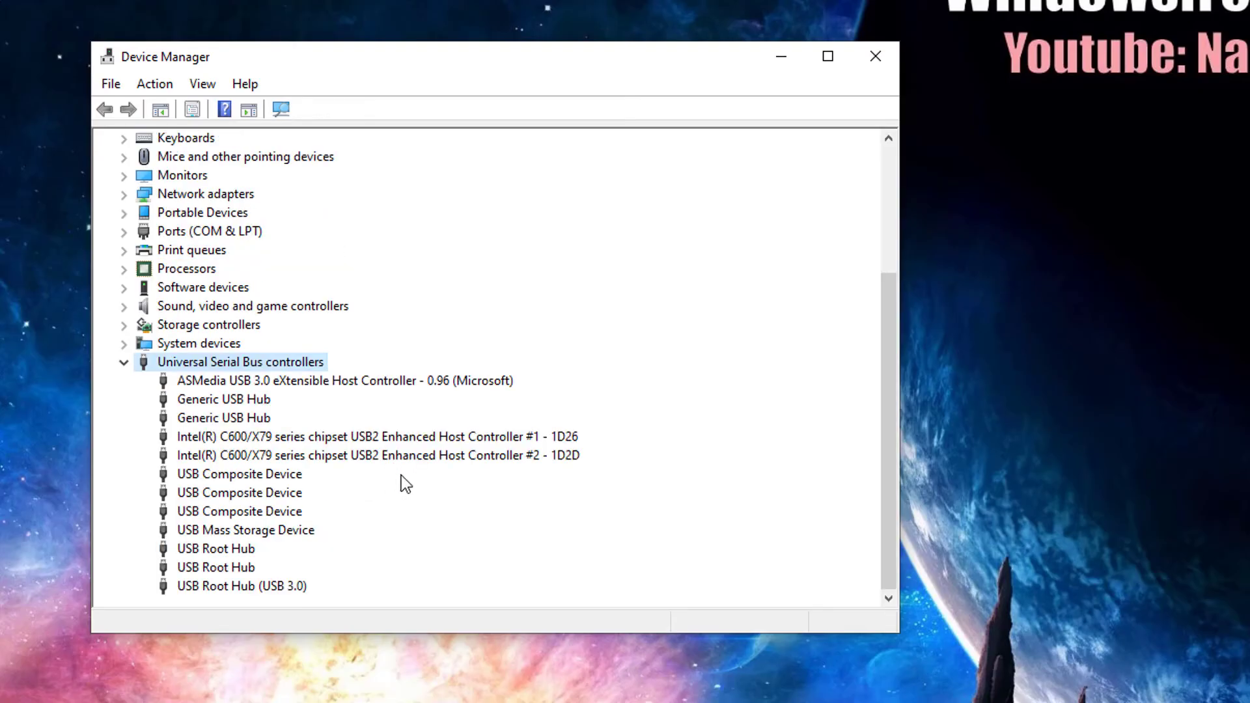
click(377, 436)
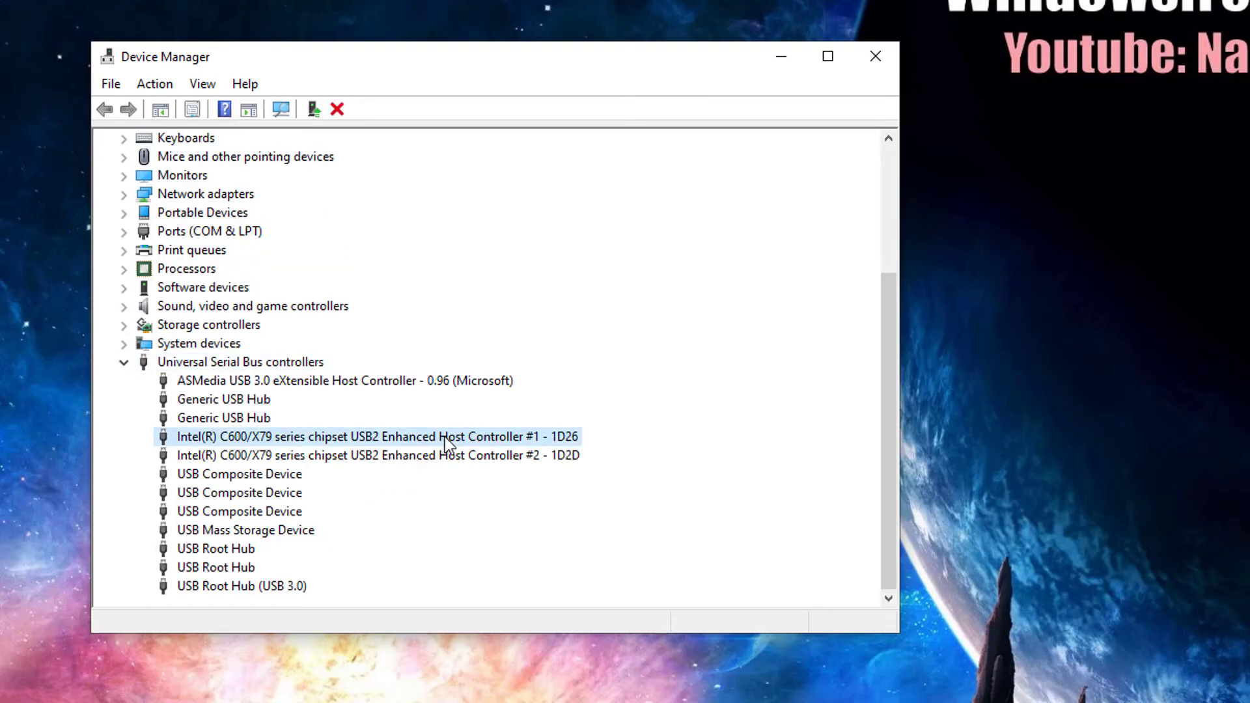
click(345, 380)
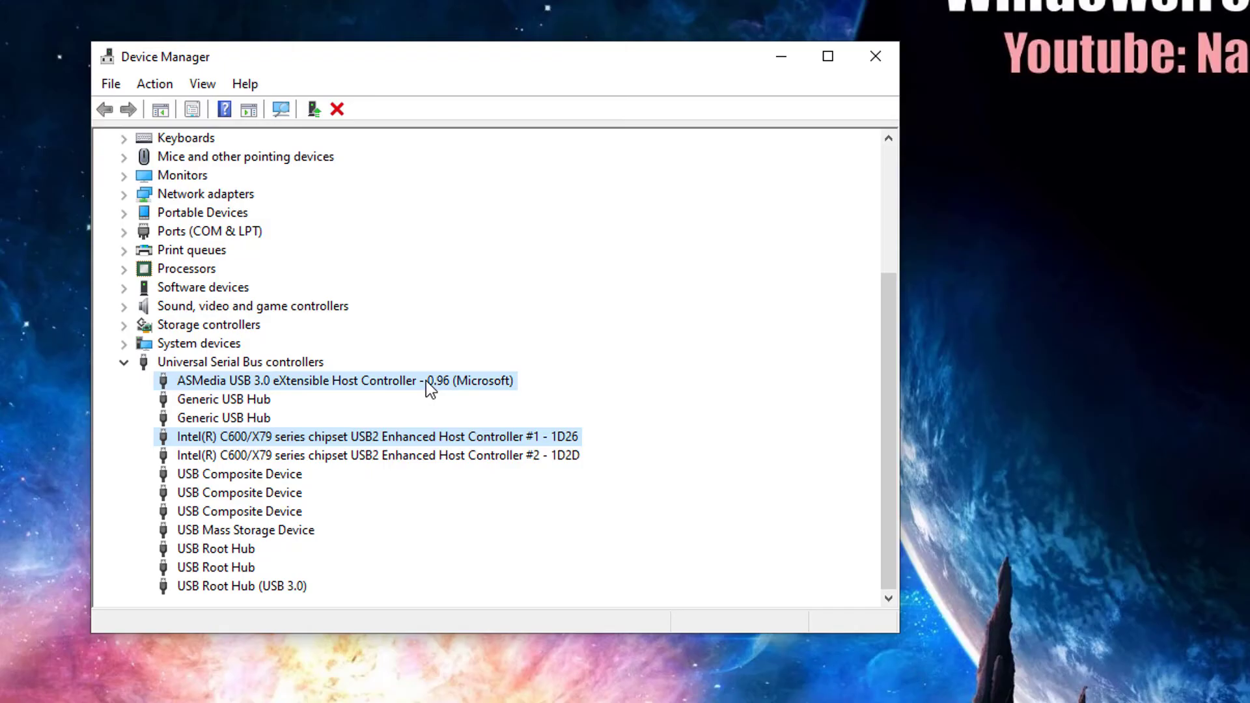
click(337, 109)
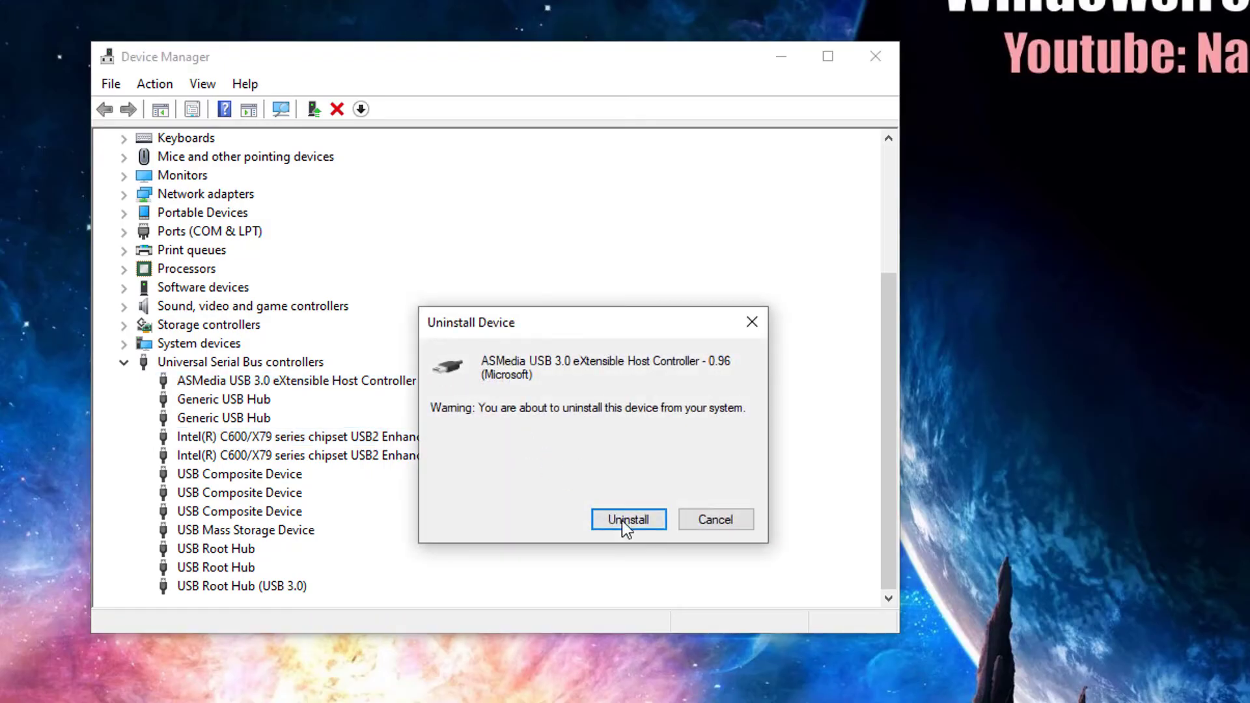
click(628, 519)
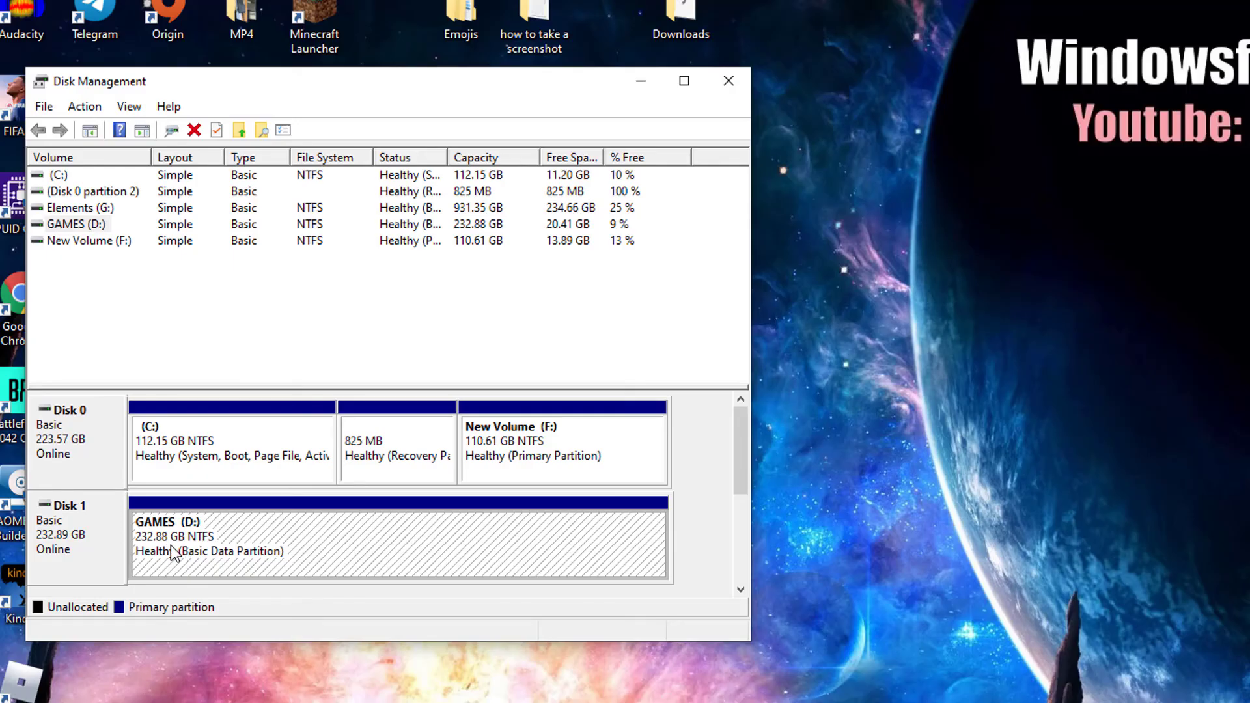
Quick-format GAMES (D:) as NTFS with default allocation, keeping the GAMES label
click(77, 223)
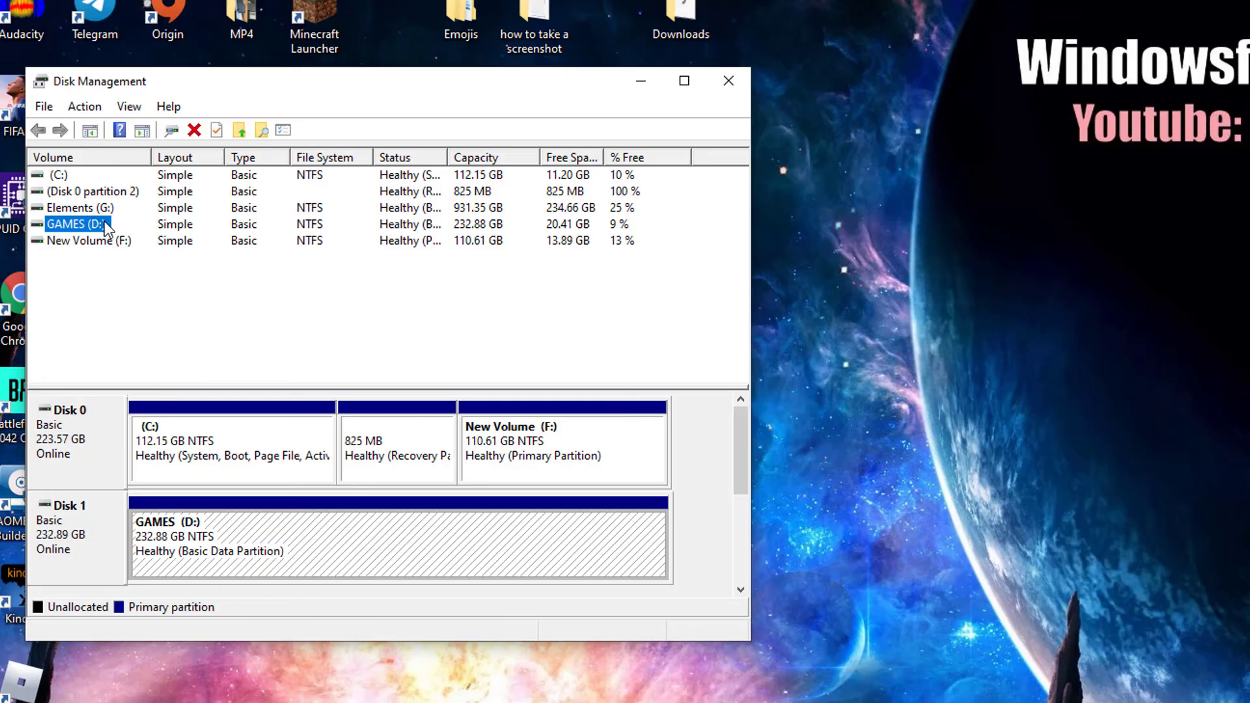
right_click(76, 224)
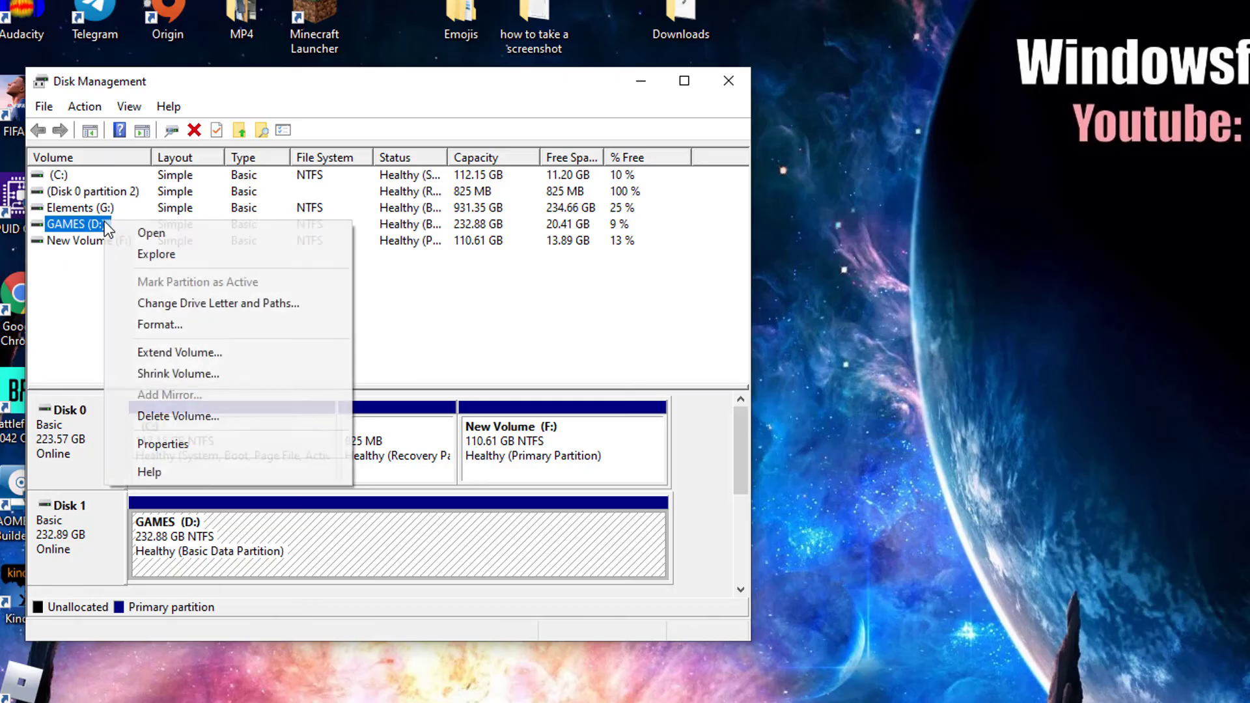
mouse_move(150, 233)
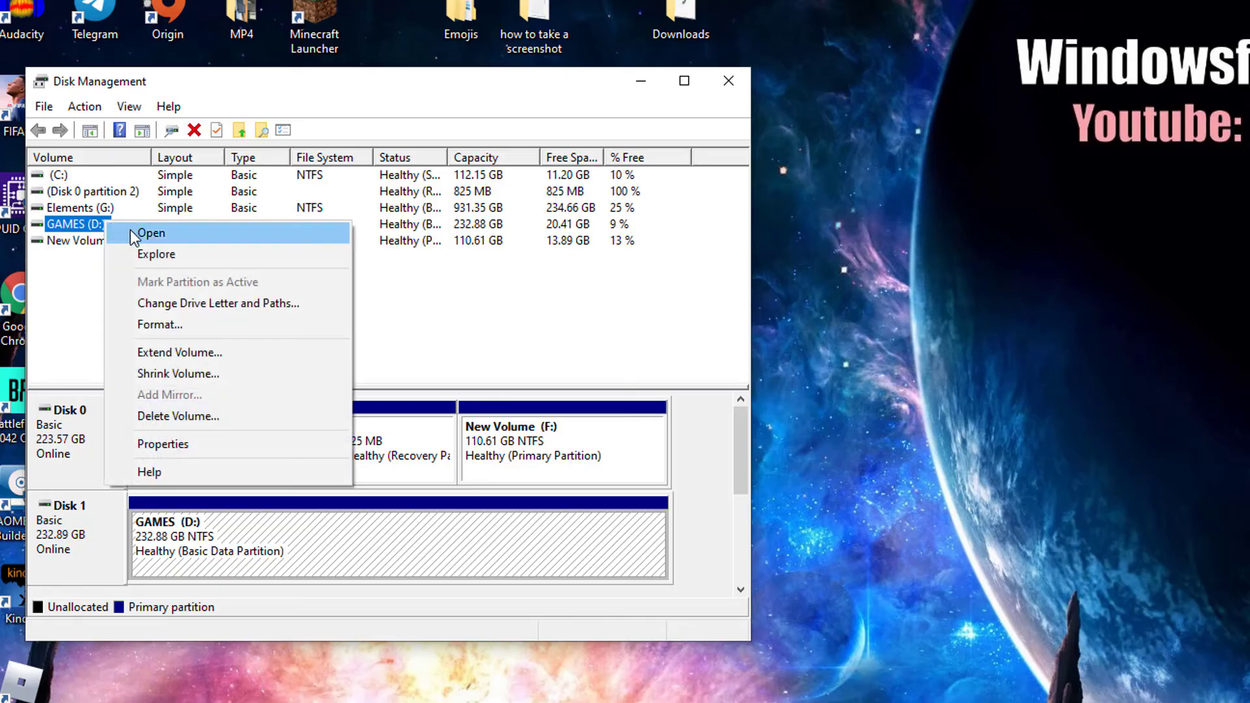
mouse_move(211, 304)
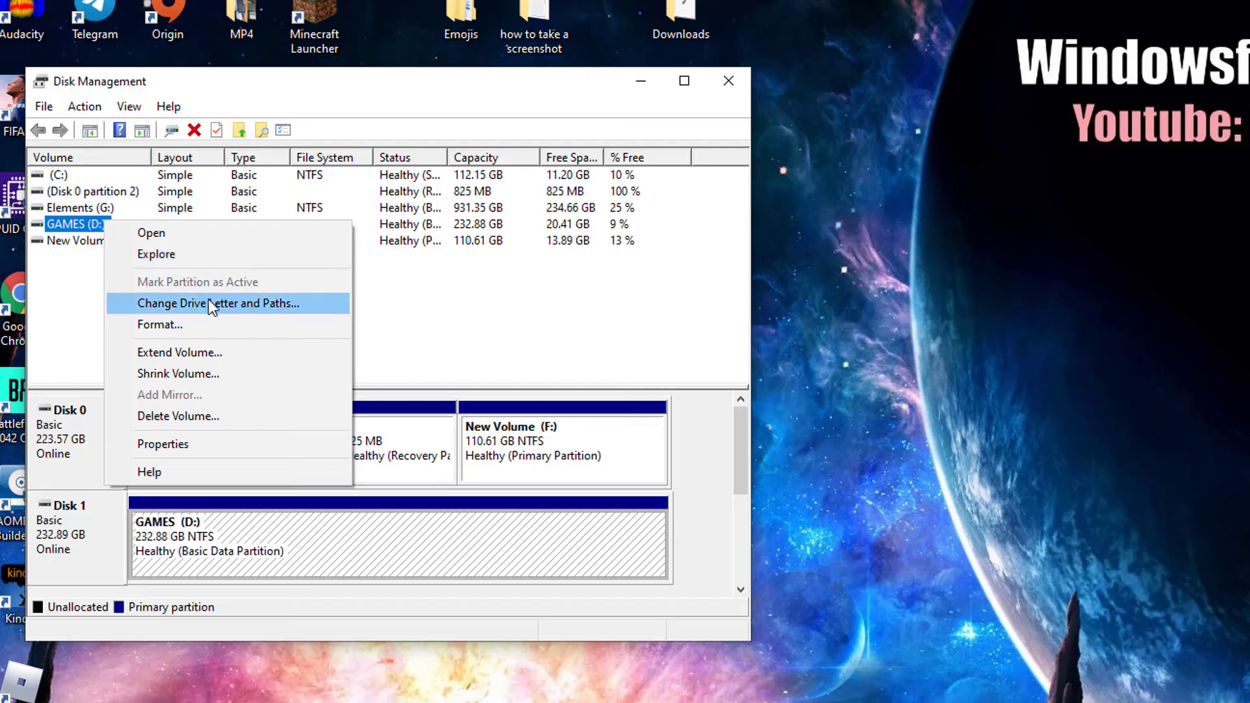
mouse_move(227, 324)
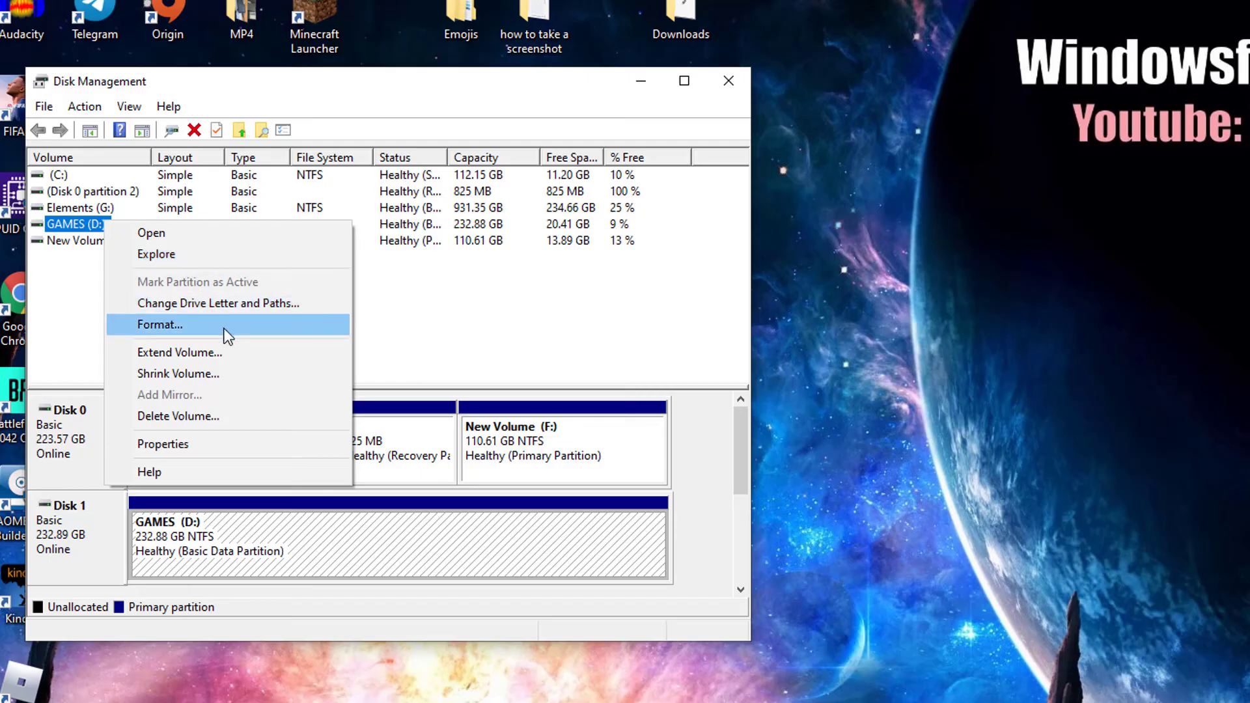
click(160, 324)
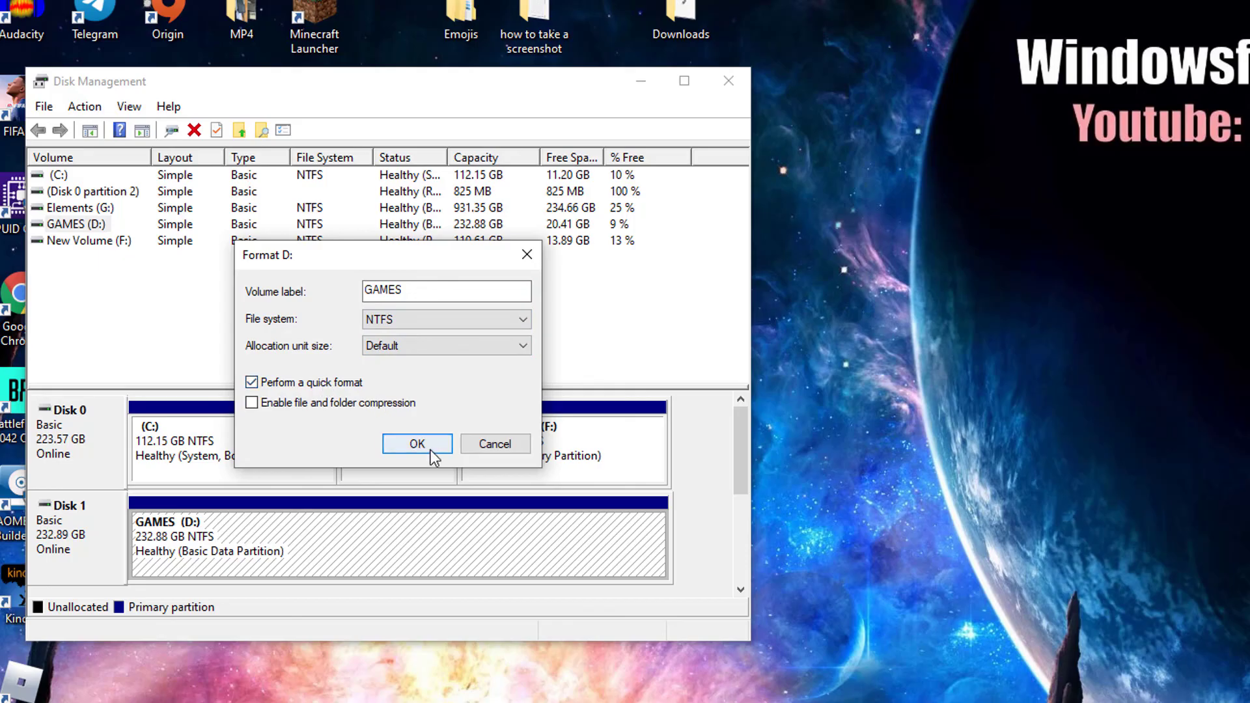
click(416, 444)
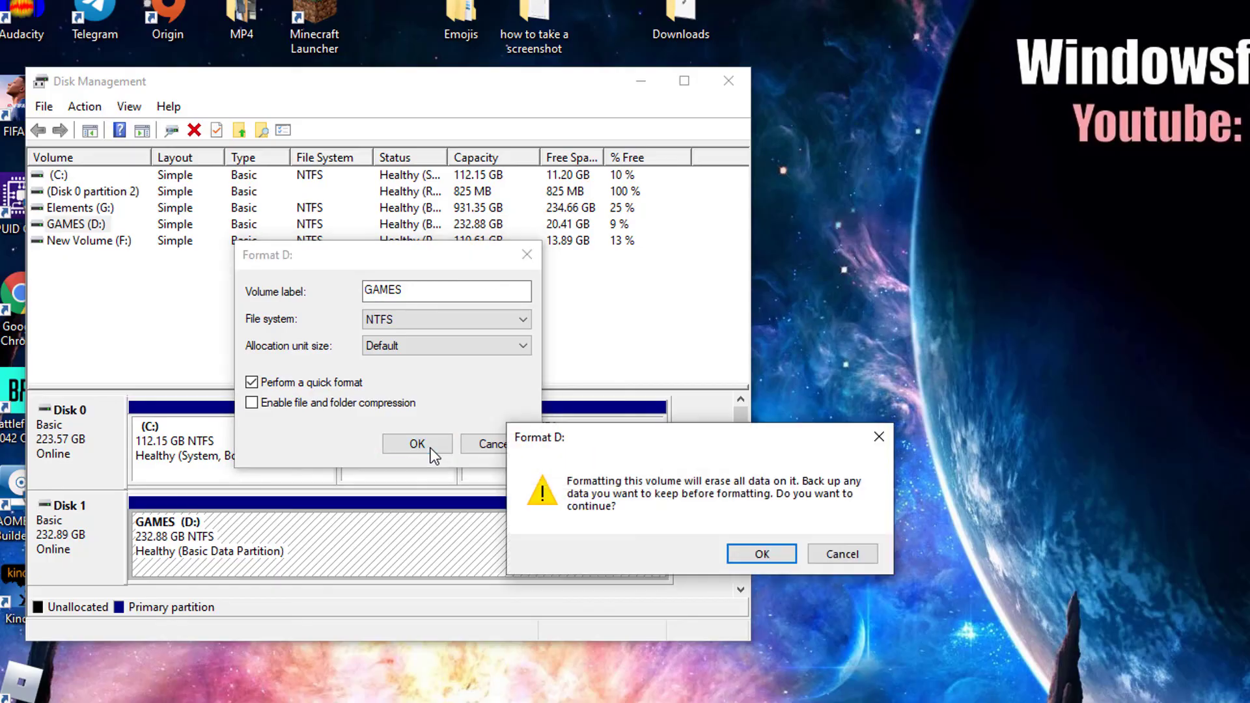